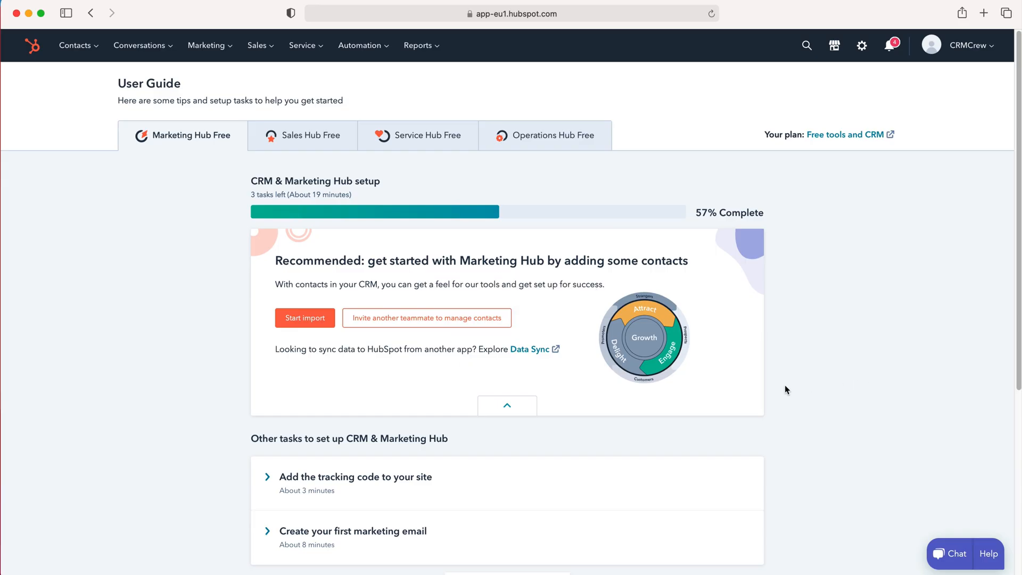
mouse_move(778, 388)
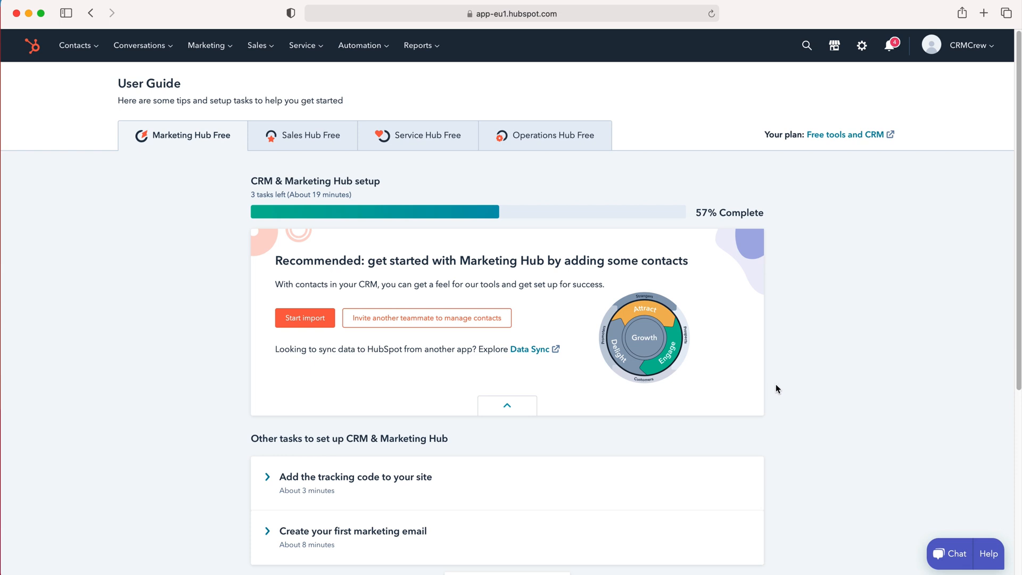
mouse_move(768, 370)
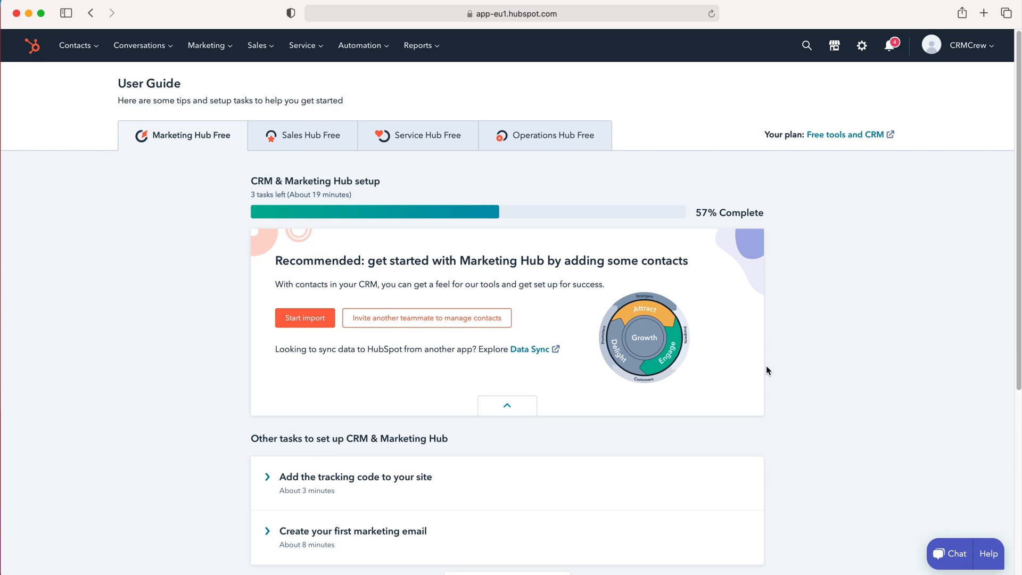
mouse_move(160, 48)
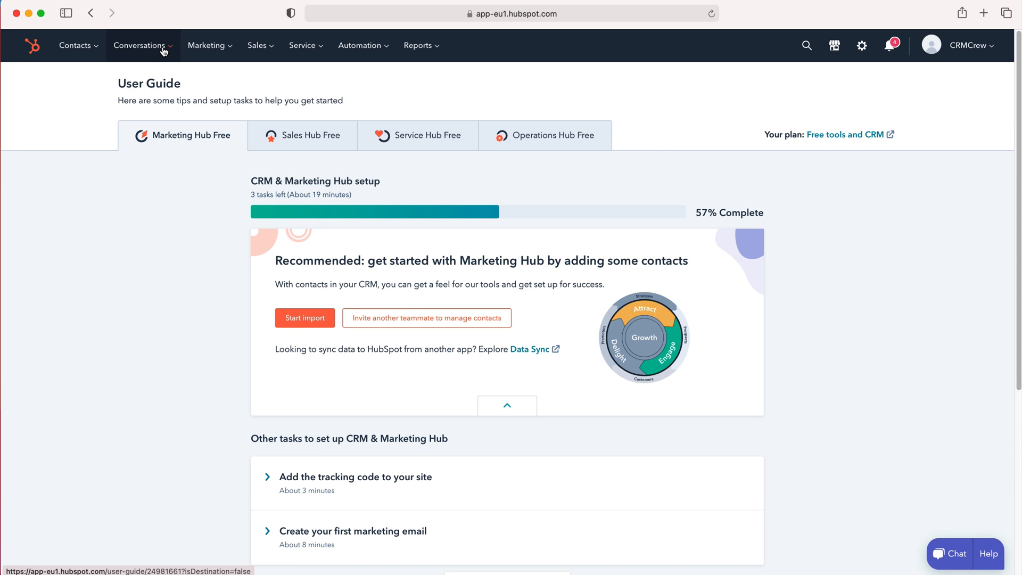
- Show the Conversations menu from the top navigation bar
click(141, 45)
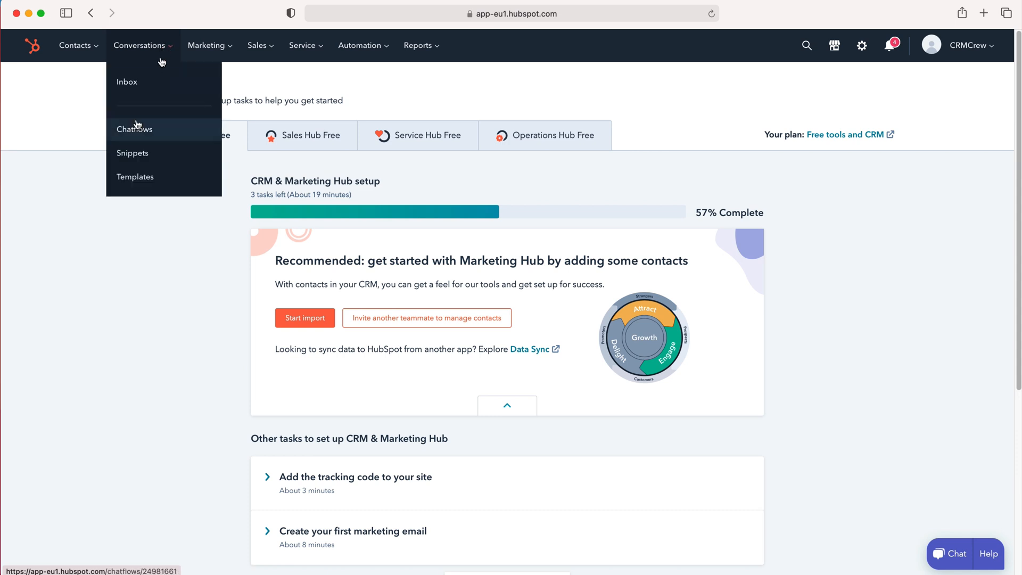
- Go to the Chatflows page, briefly peeking at the Help chat widget
click(134, 128)
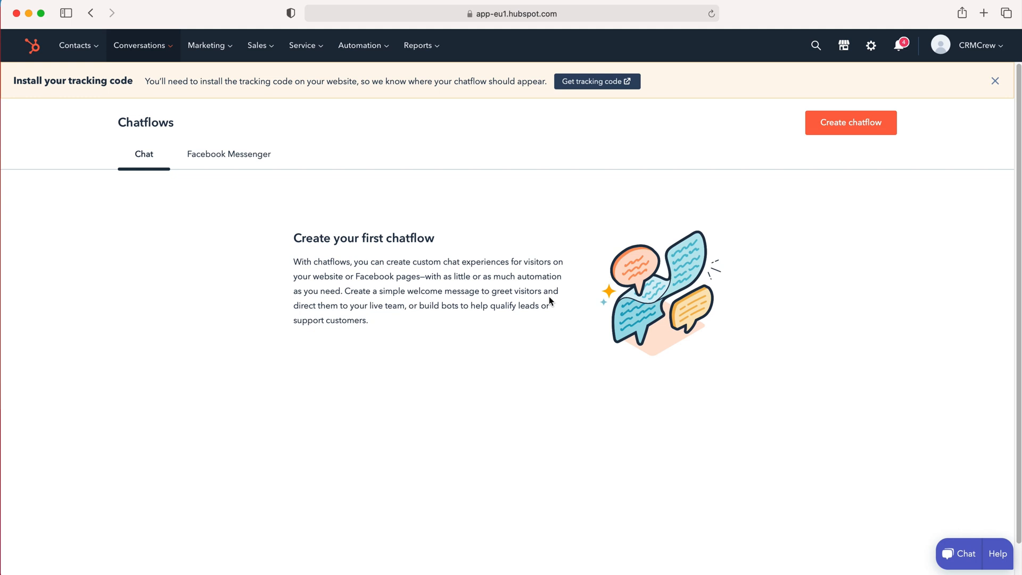
mouse_move(893, 483)
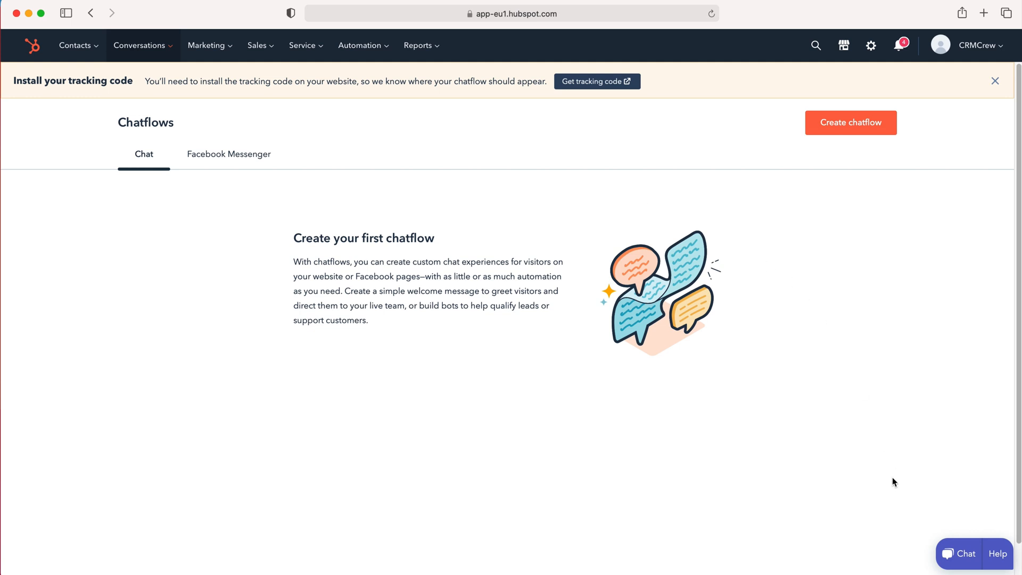
click(966, 554)
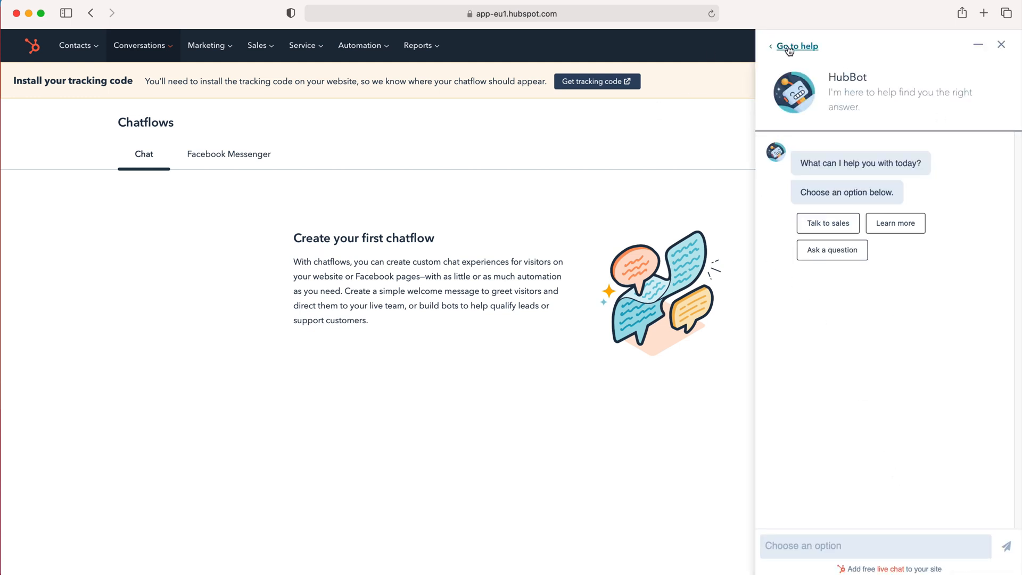
click(1002, 43)
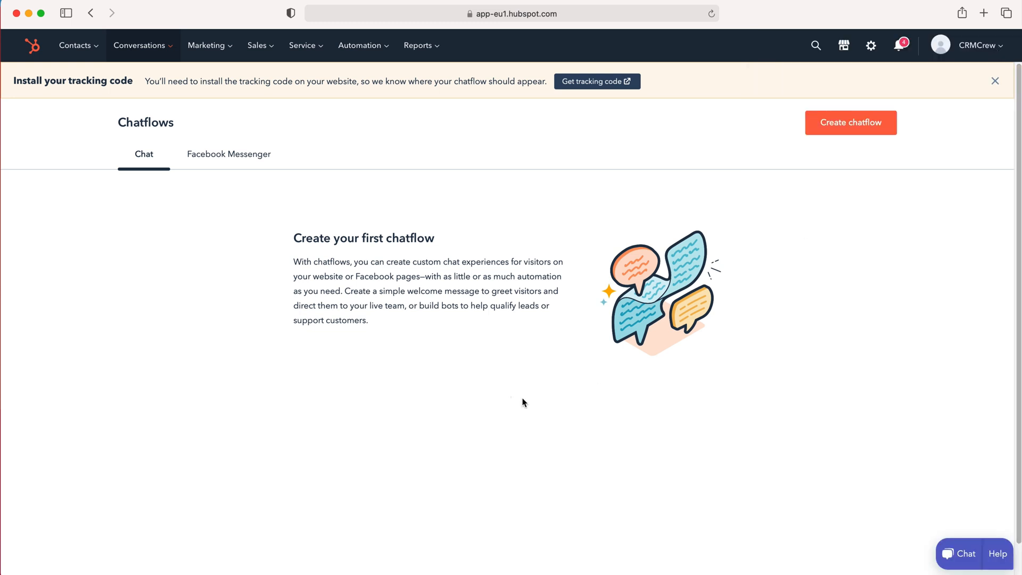
mouse_move(437, 357)
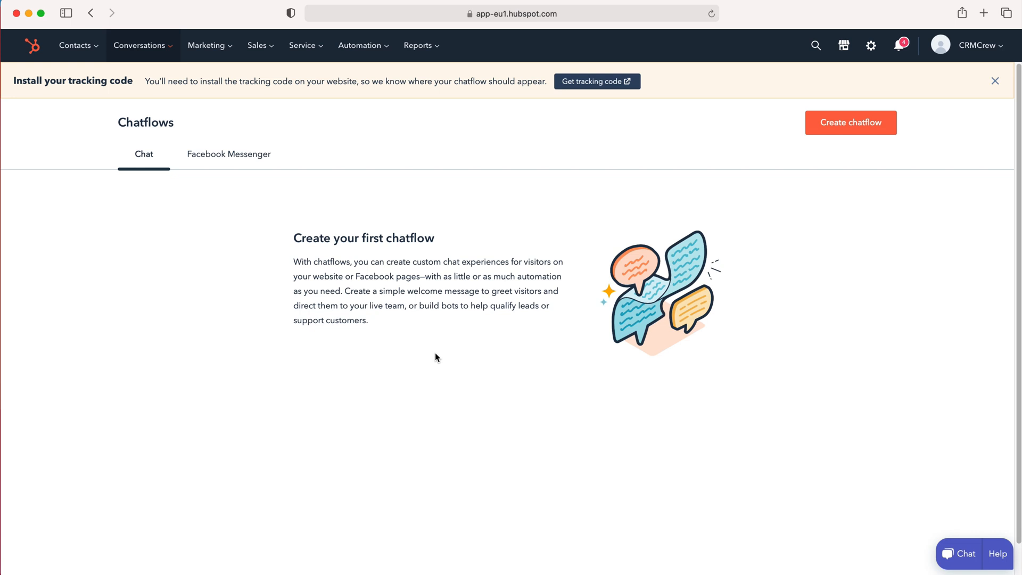
mouse_move(855, 118)
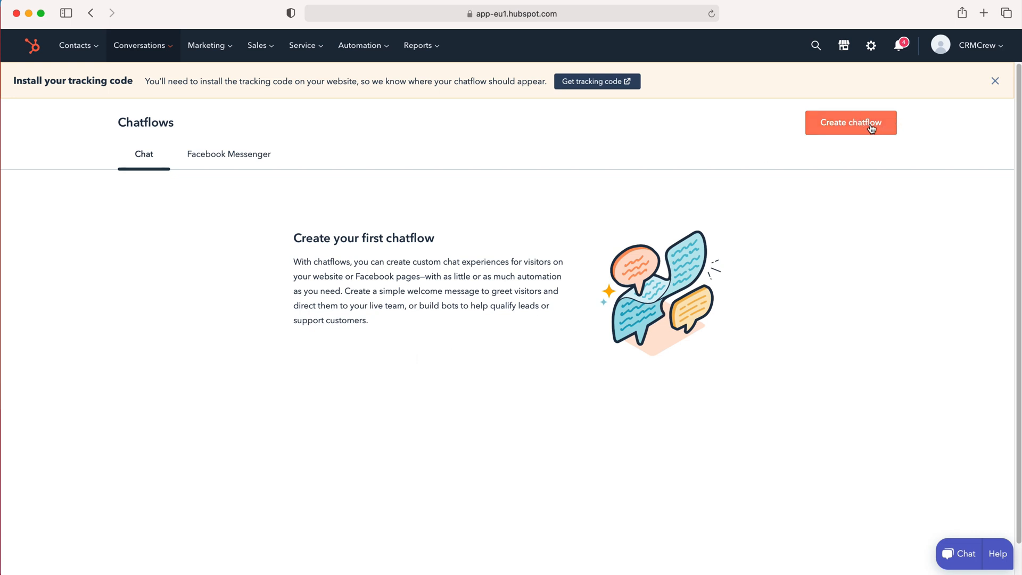
- Start the Create chatflow wizard at step 1 of 3
click(851, 122)
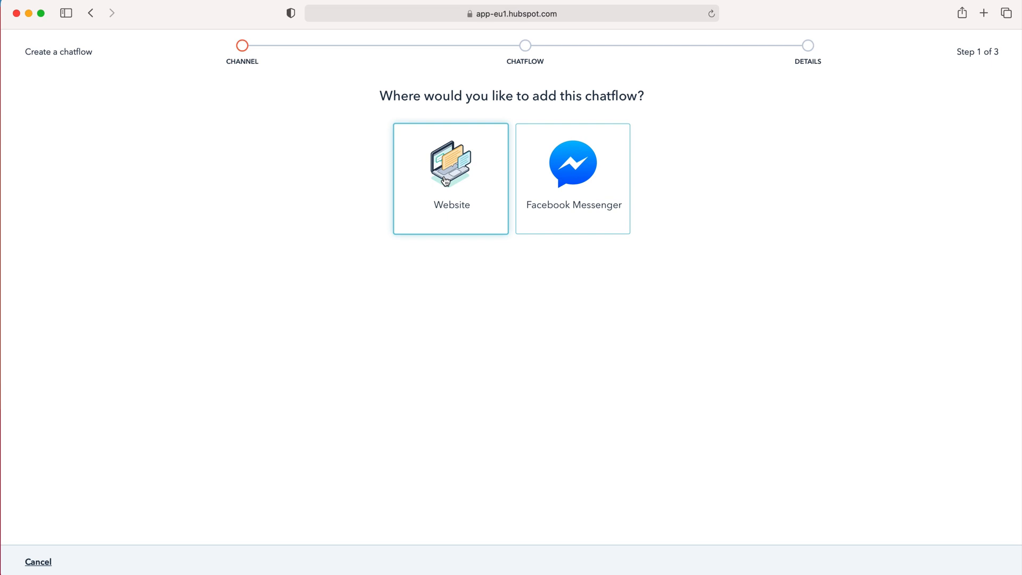
mouse_move(431, 190)
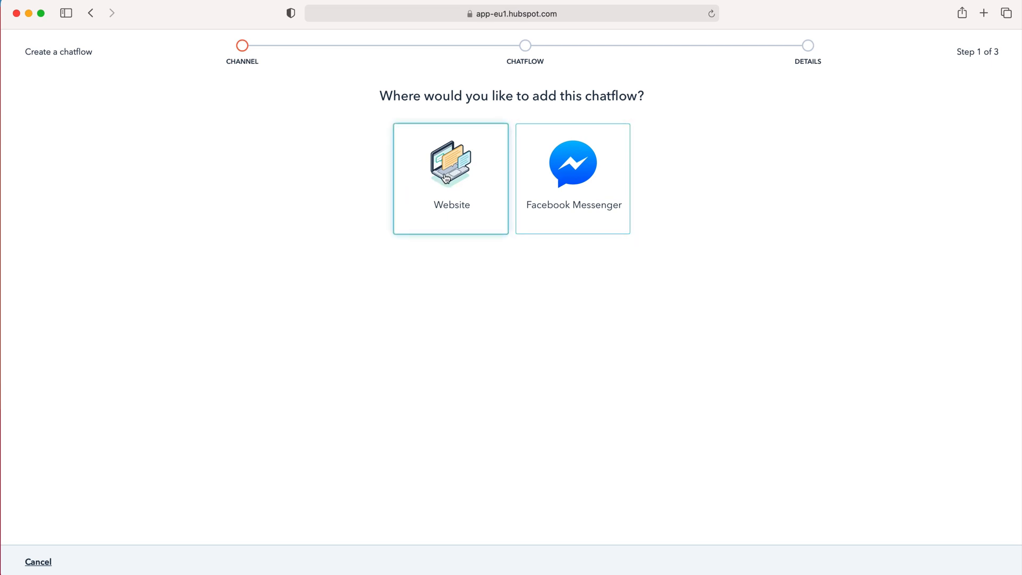
- Choose Website as the destination and pick the Start from scratch bot template
click(451, 179)
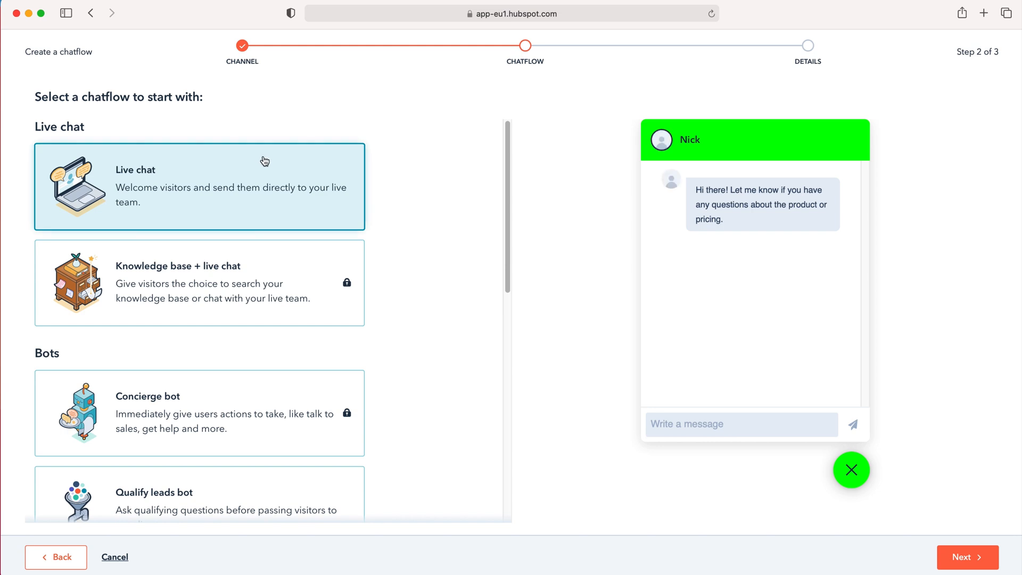
mouse_move(307, 174)
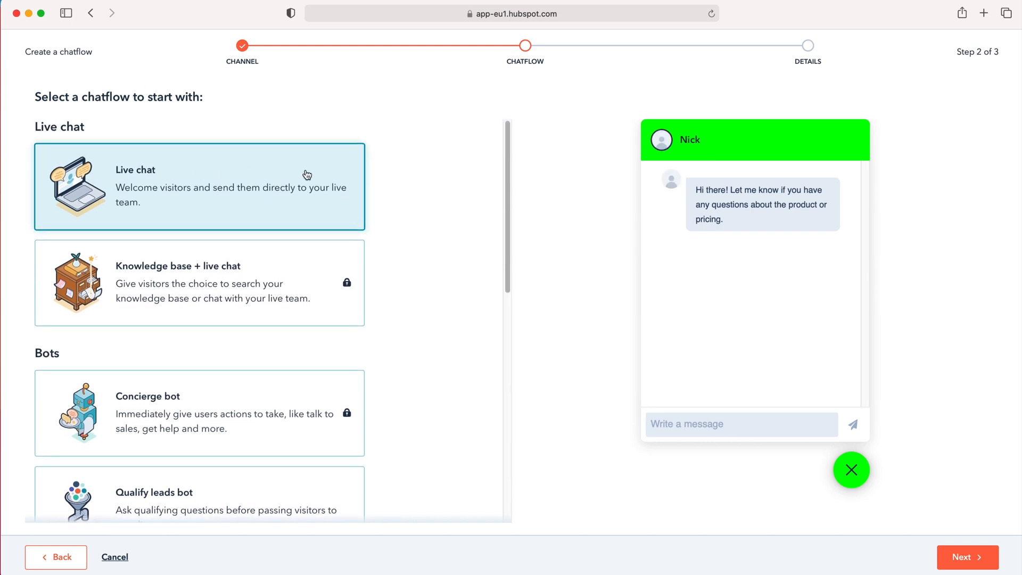
scroll(down, 3)
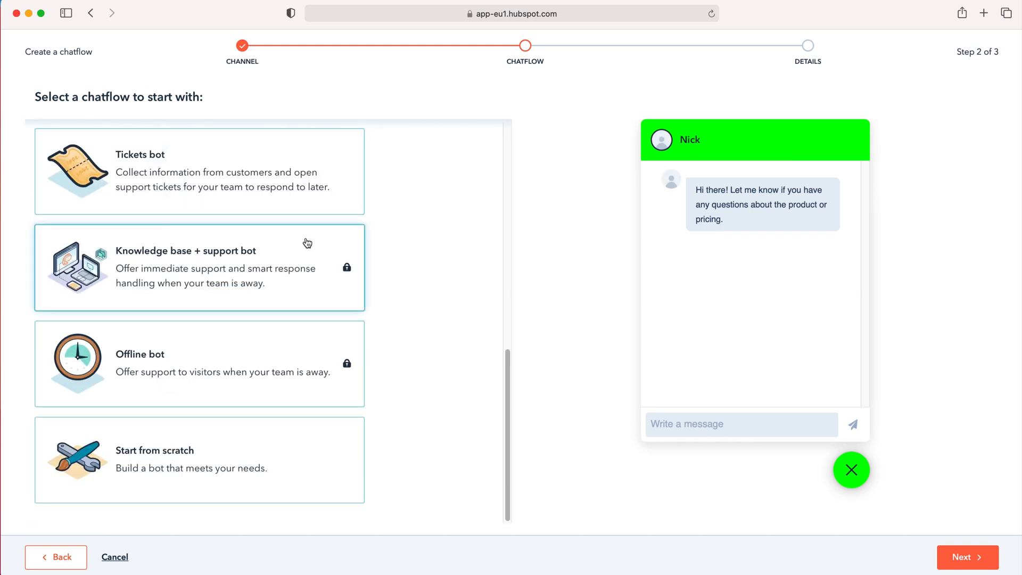
scroll(down, 3)
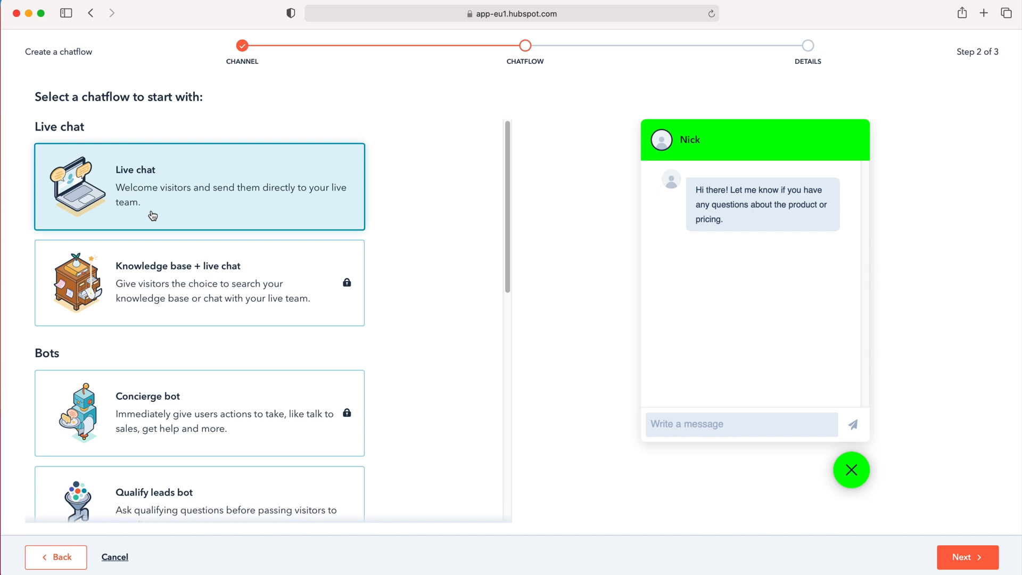
scroll(down, 3)
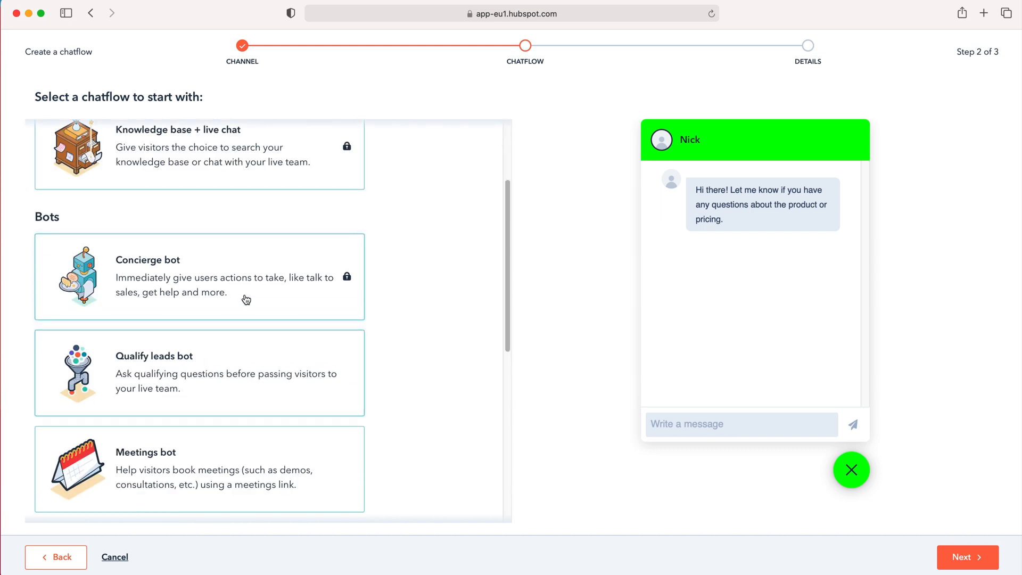
mouse_move(265, 369)
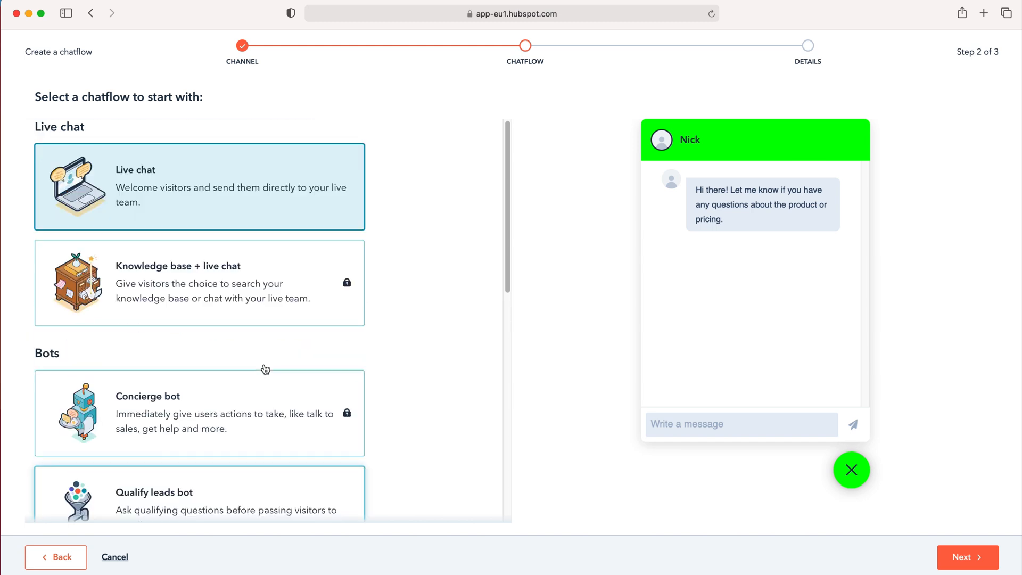
scroll(down, 3)
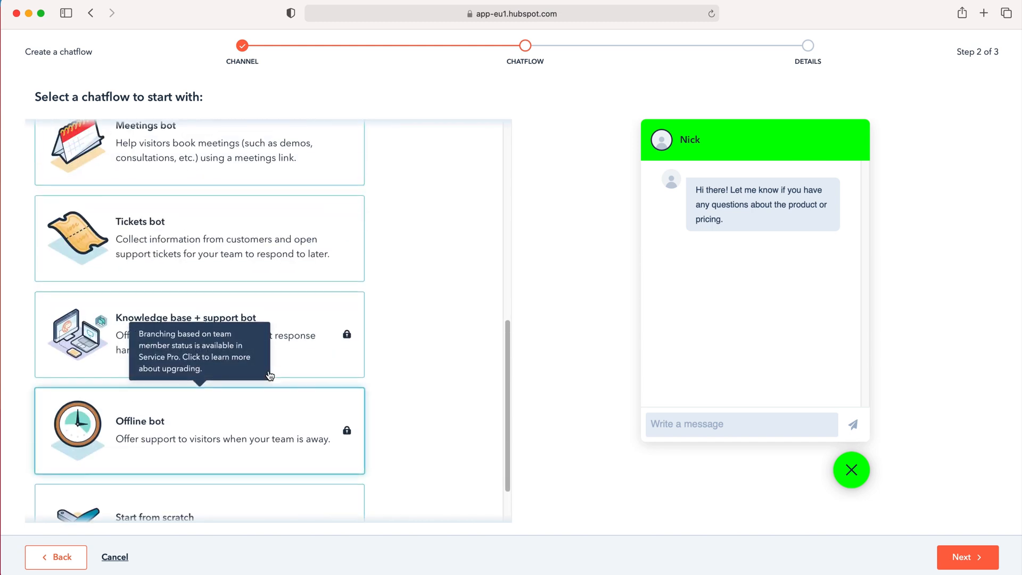
scroll(down, 3)
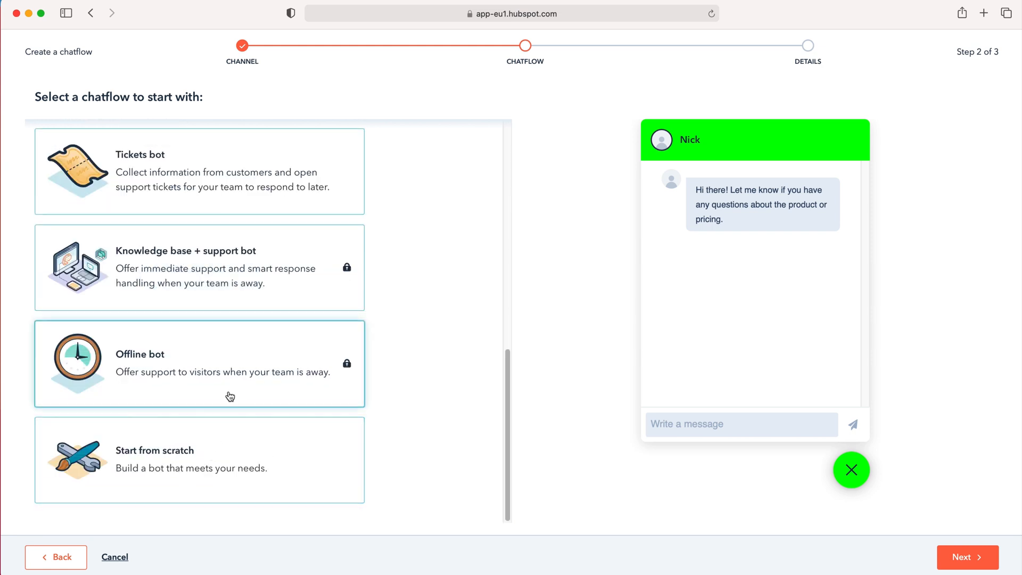
mouse_move(304, 268)
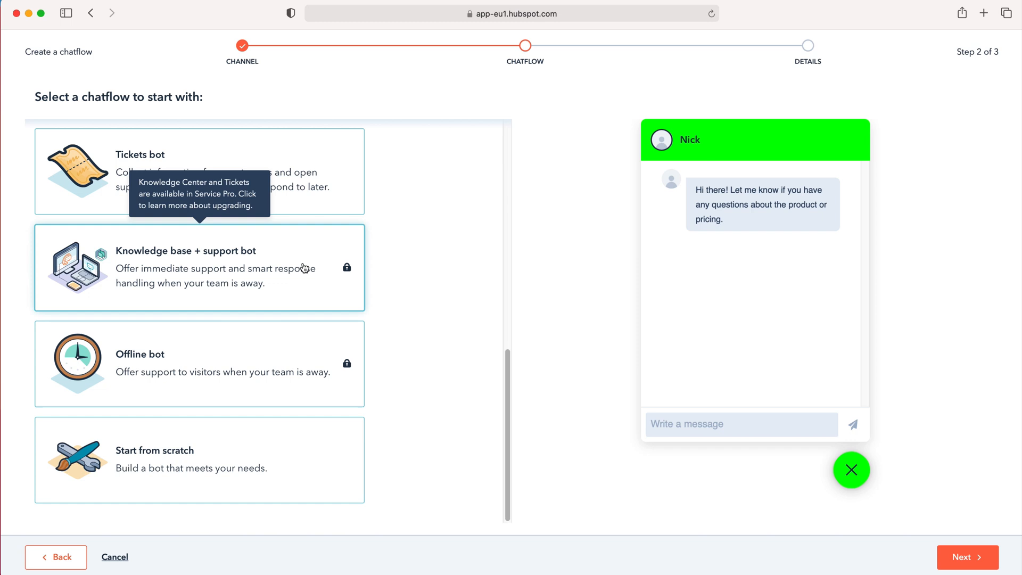
mouse_move(315, 272)
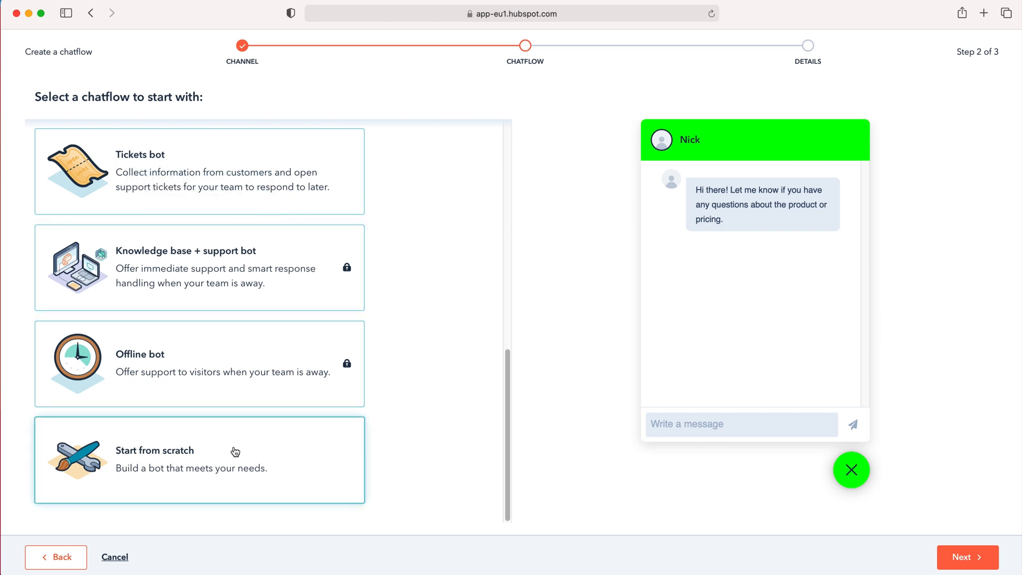
click(198, 460)
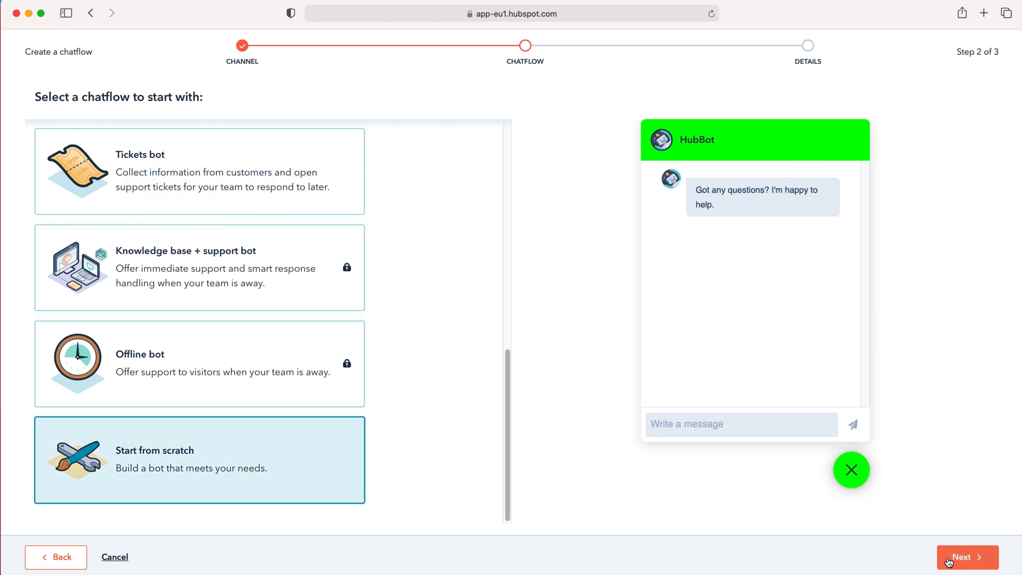
click(968, 557)
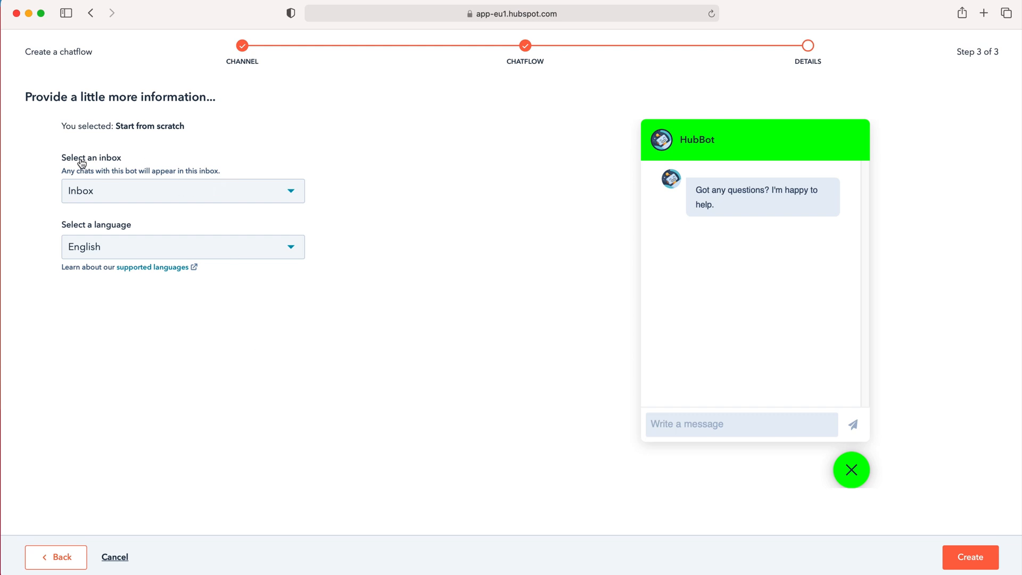
mouse_move(148, 205)
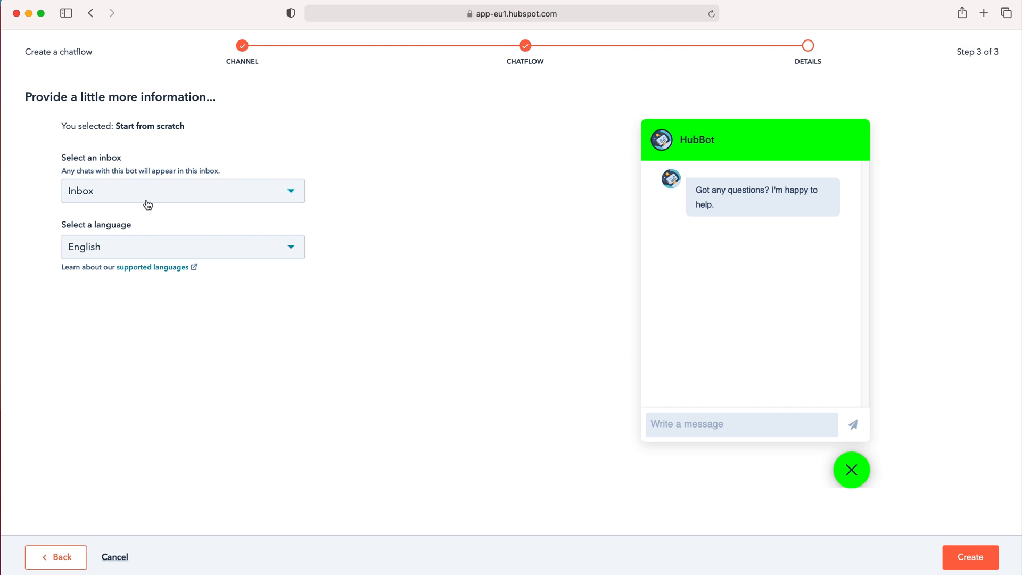
mouse_move(275, 230)
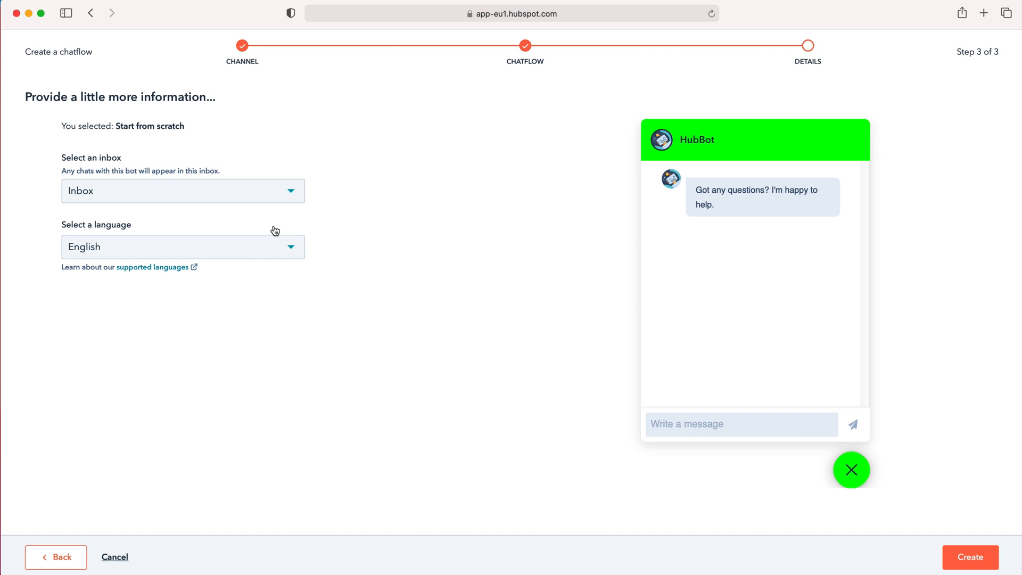
mouse_move(511, 224)
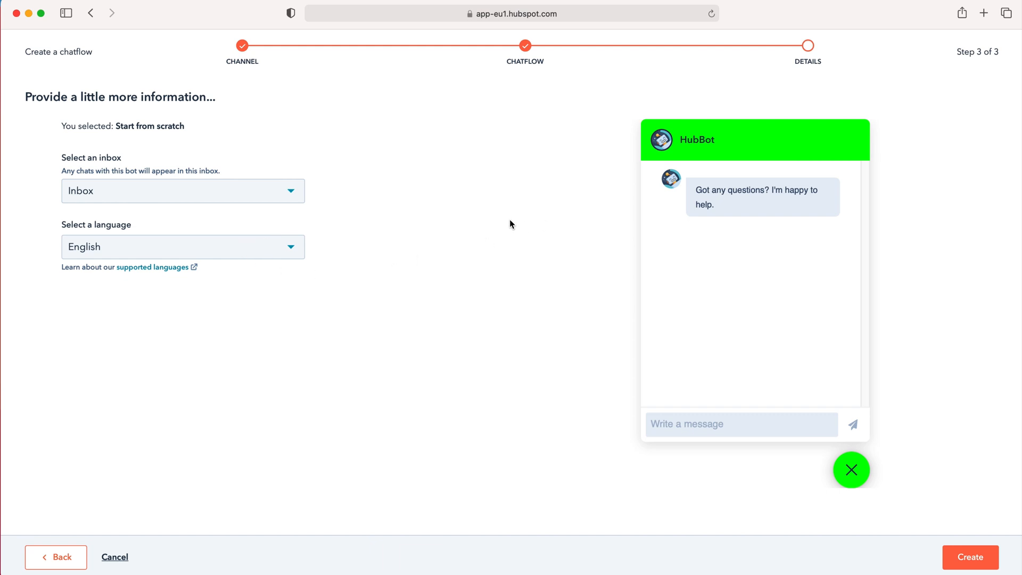
mouse_move(945, 542)
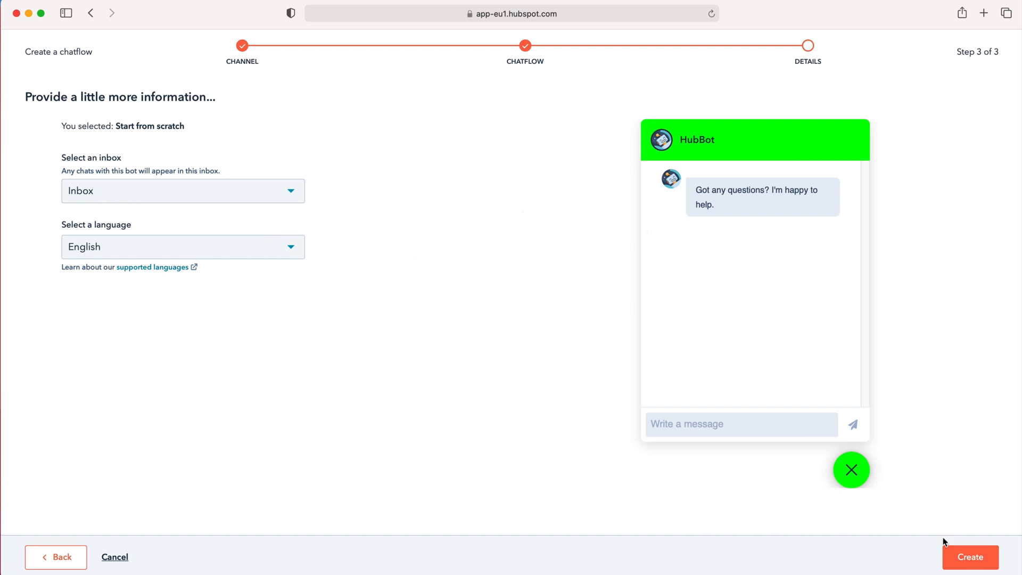
click(971, 572)
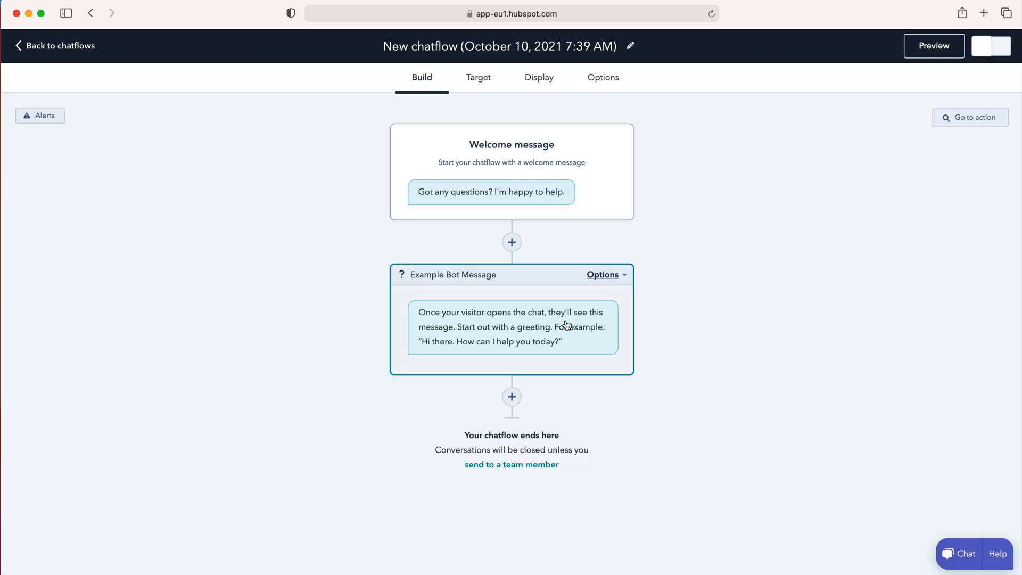
mouse_move(495, 244)
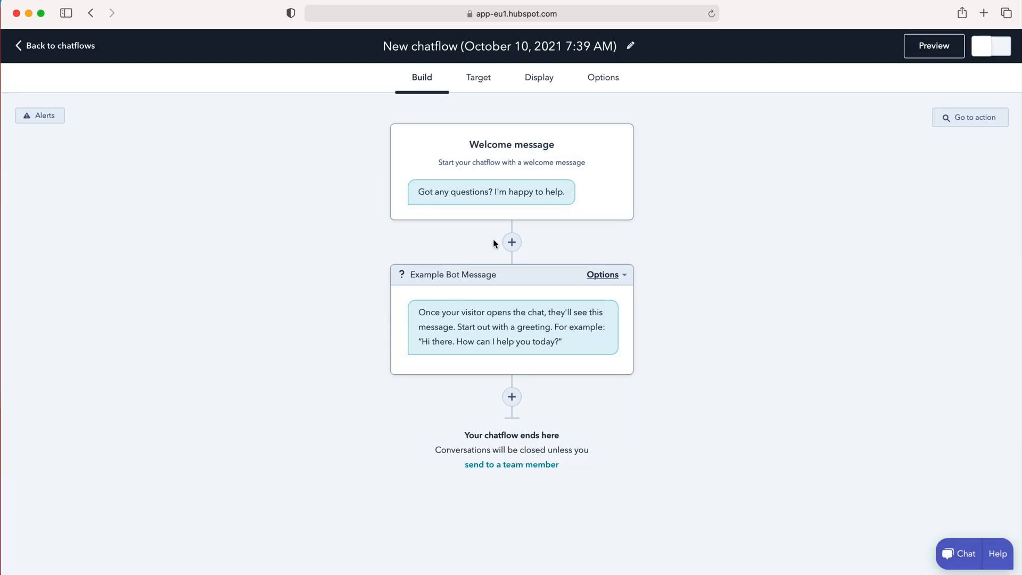
mouse_move(551, 250)
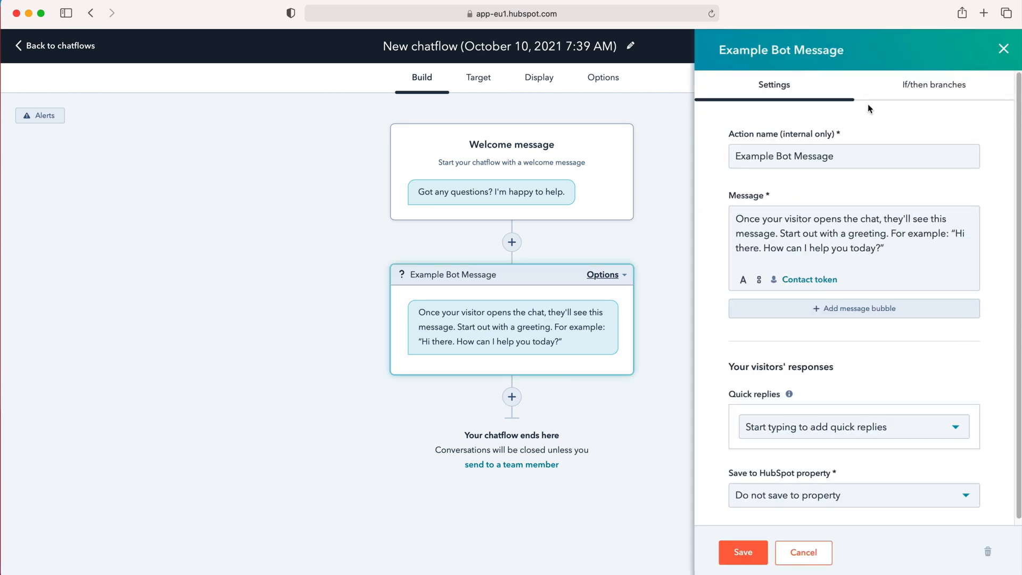
mouse_move(583, 256)
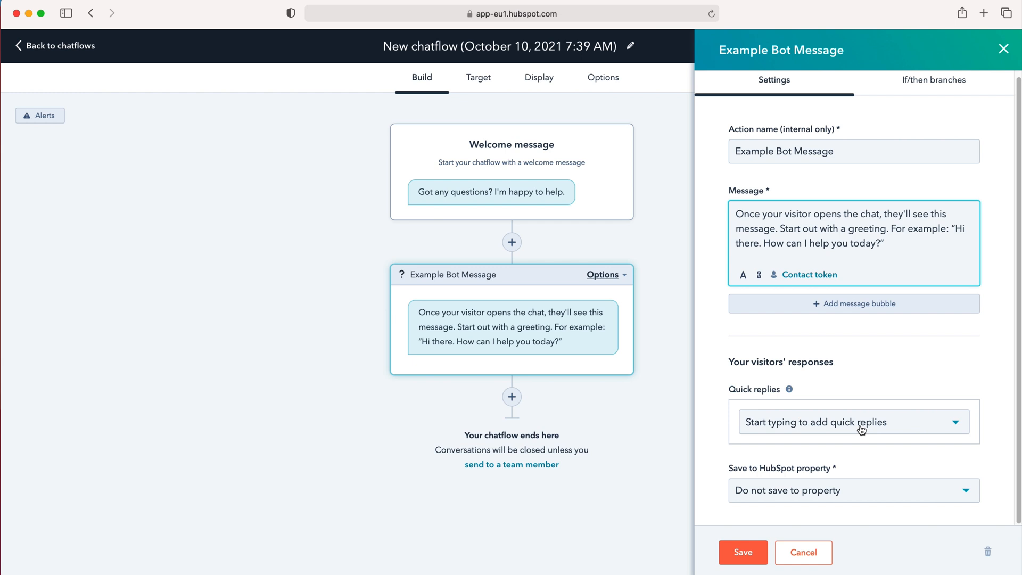
mouse_move(889, 434)
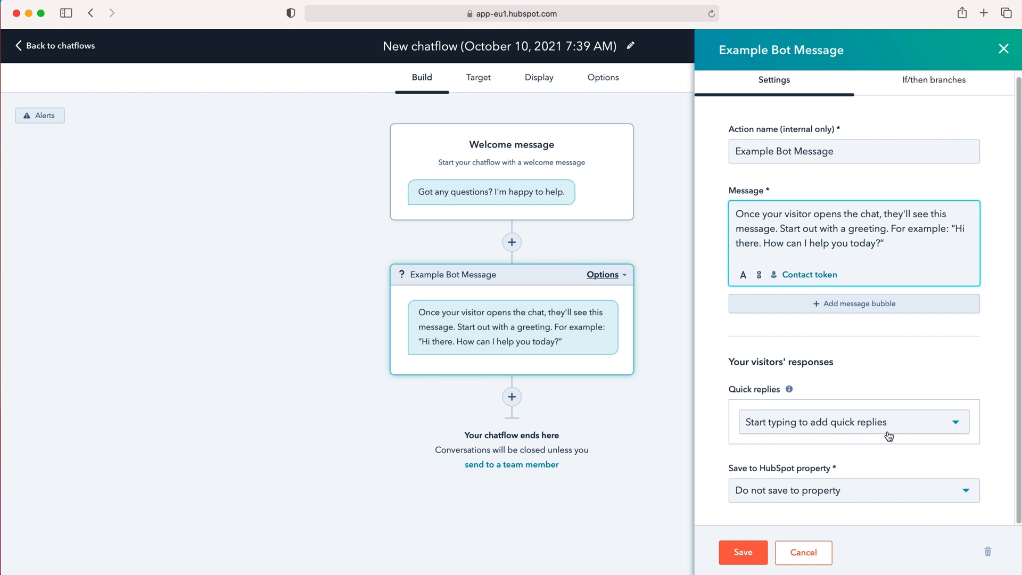
mouse_move(782, 482)
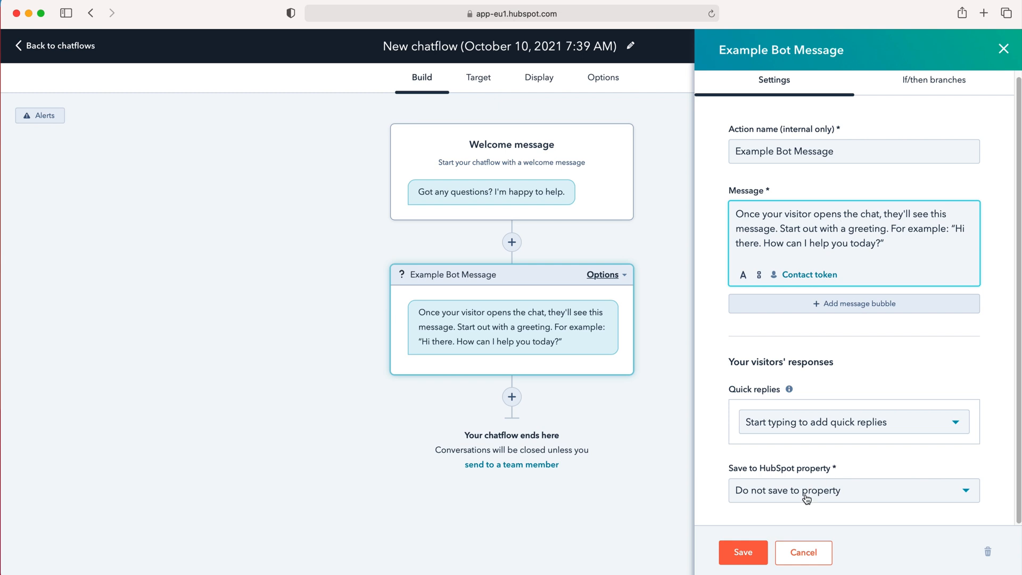
- Bring up the 'Save to HubSpot property' contact property choices for visitor responses
click(854, 490)
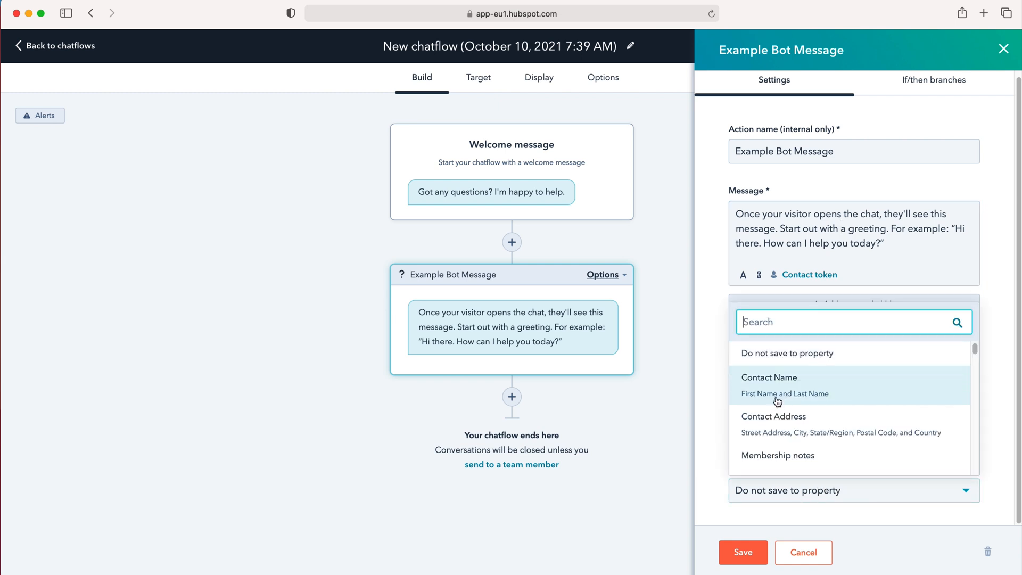
mouse_move(778, 394)
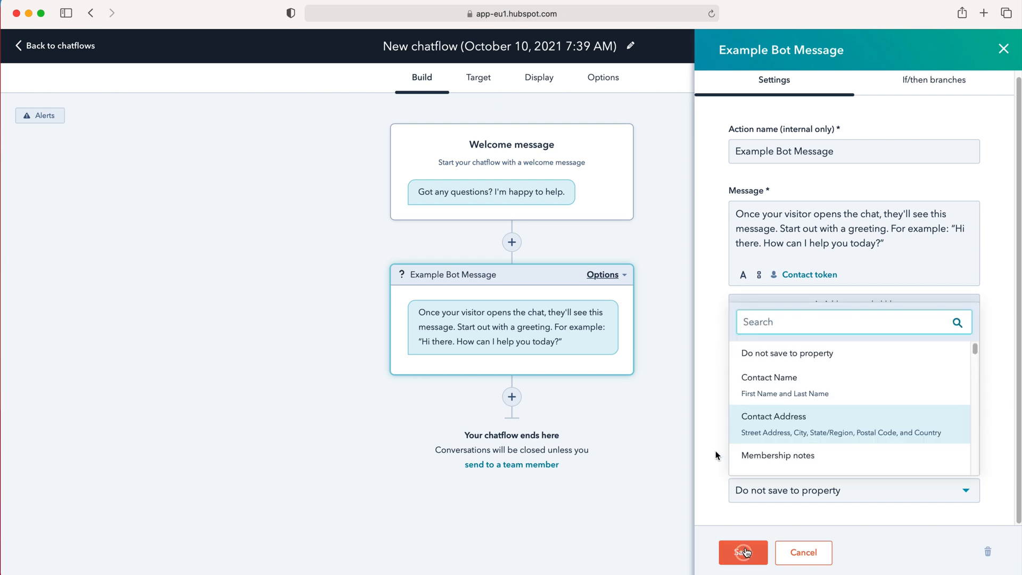
- Save the bot message and browse the action types for a new action below it
click(743, 553)
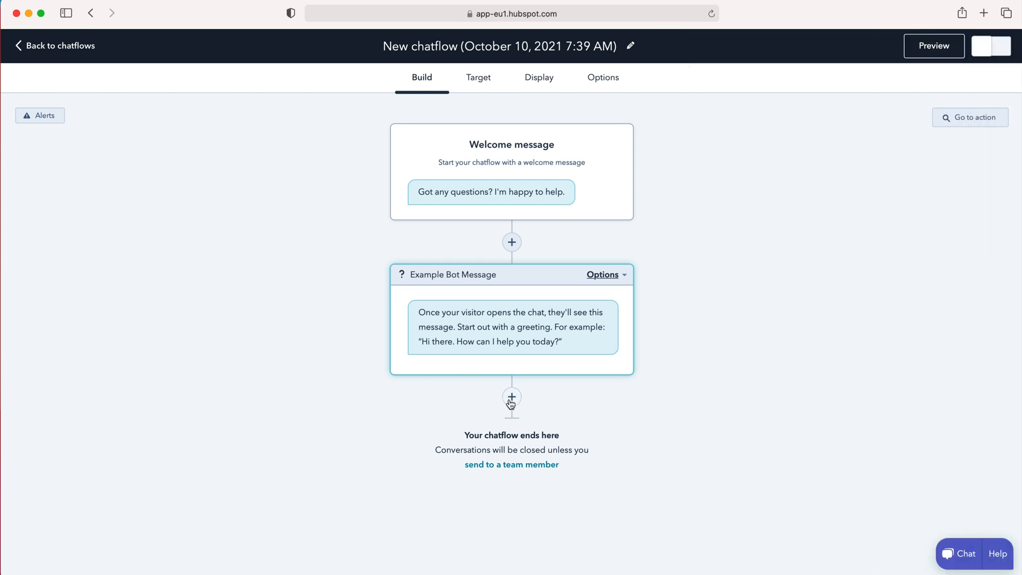
mouse_move(535, 318)
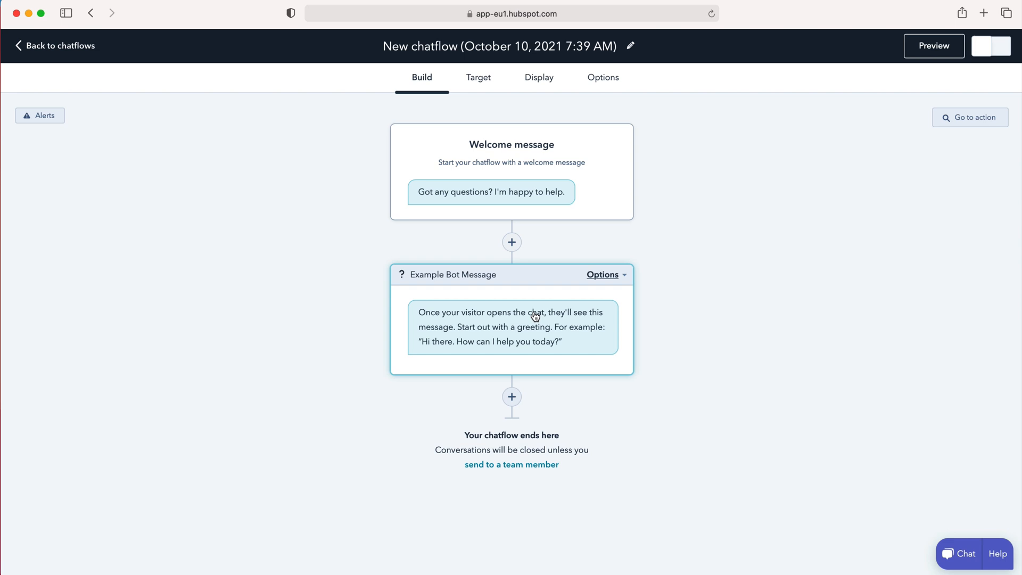
click(512, 397)
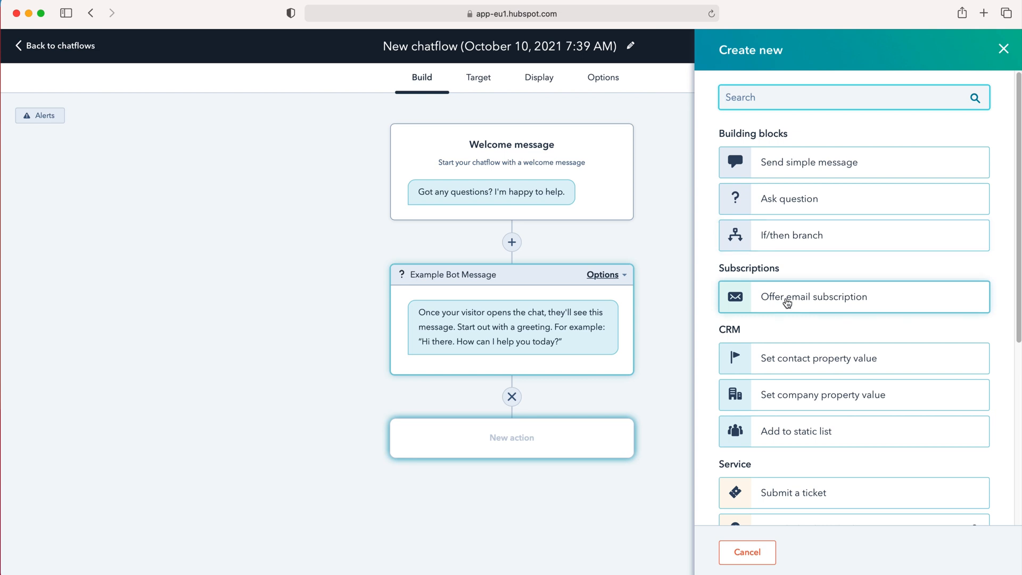
scroll(down, 3)
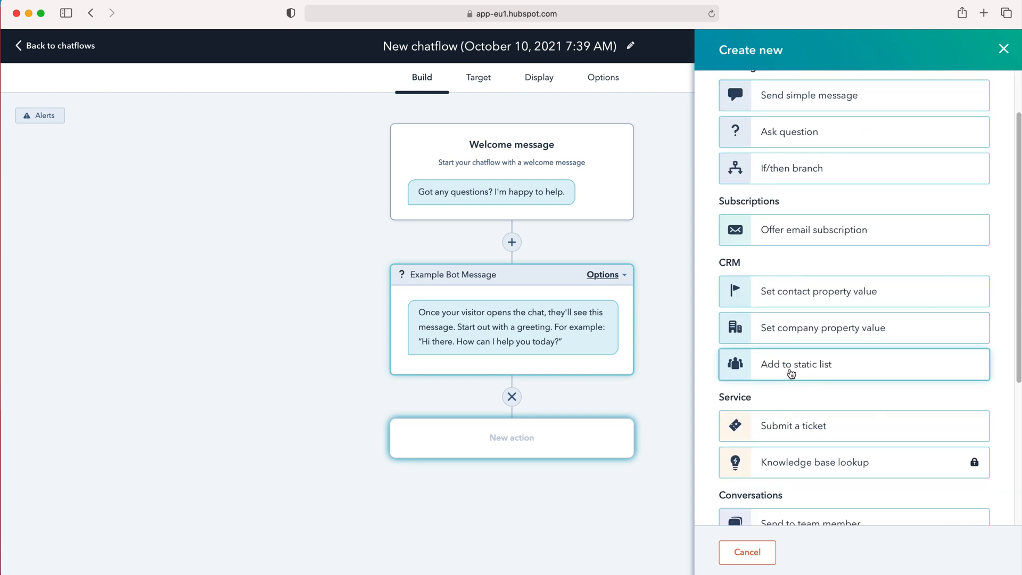
scroll(down, 3)
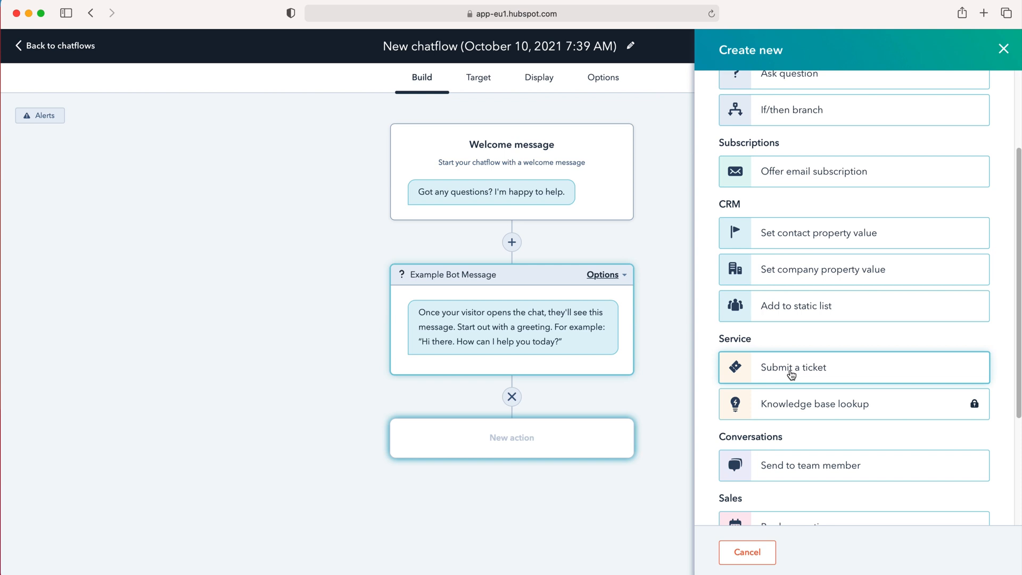
scroll(down, 3)
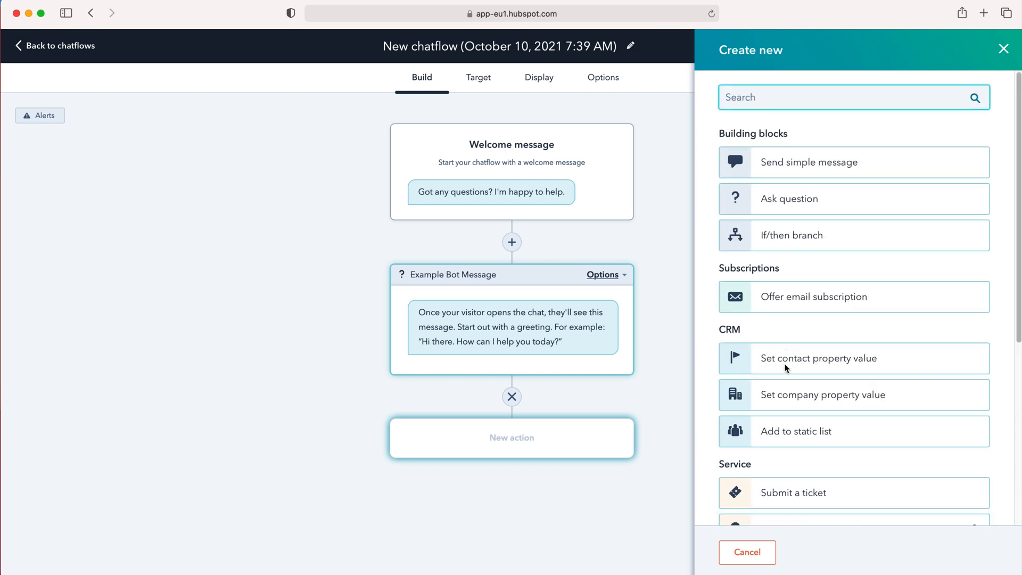
scroll(down, 3)
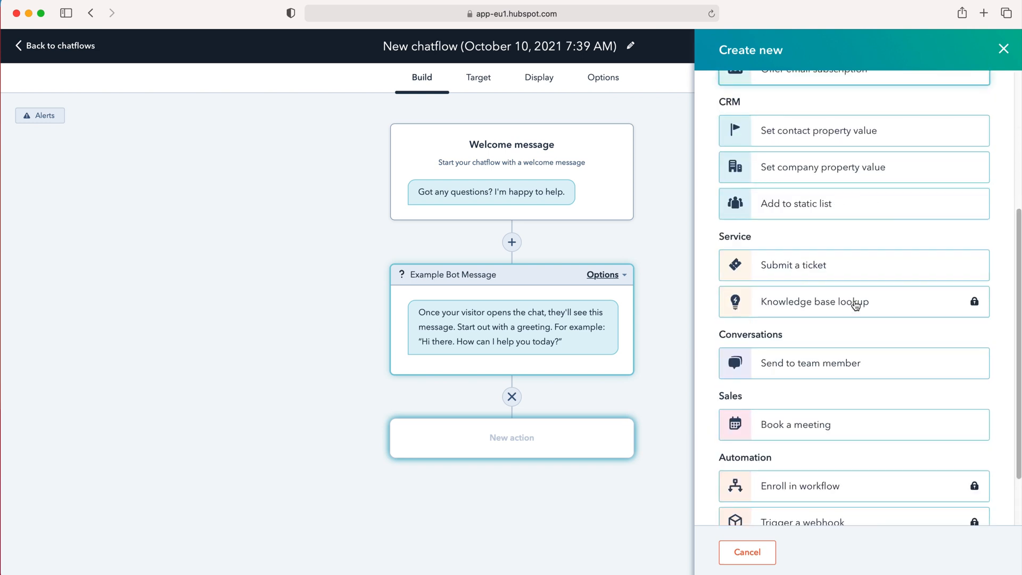
scroll(down, 3)
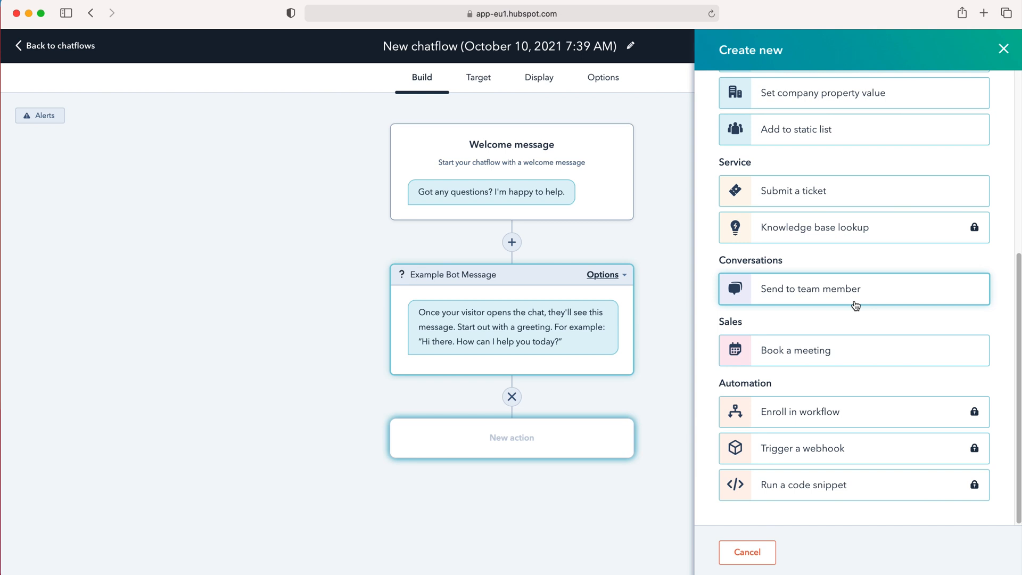
mouse_move(637, 335)
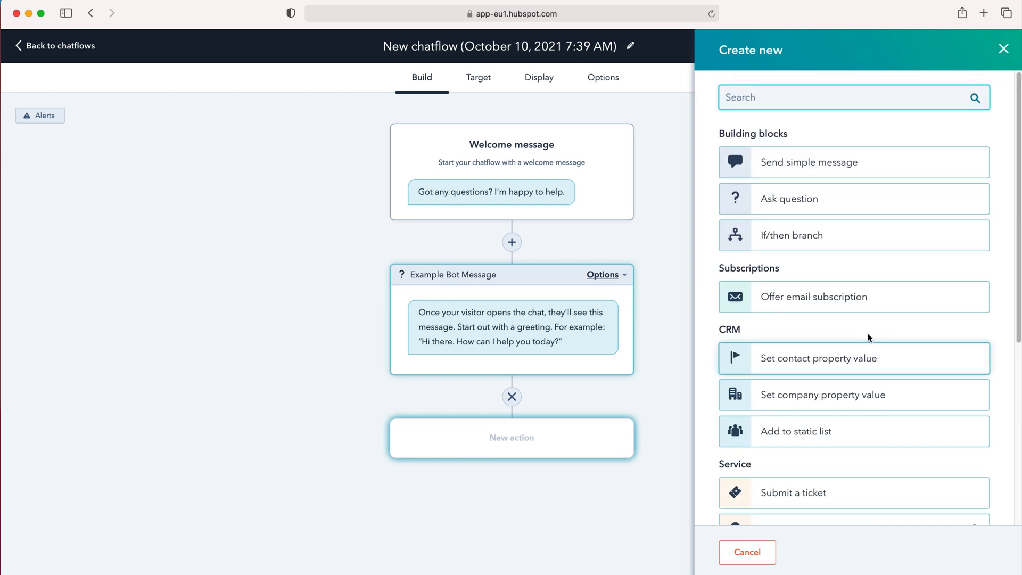
mouse_move(822, 171)
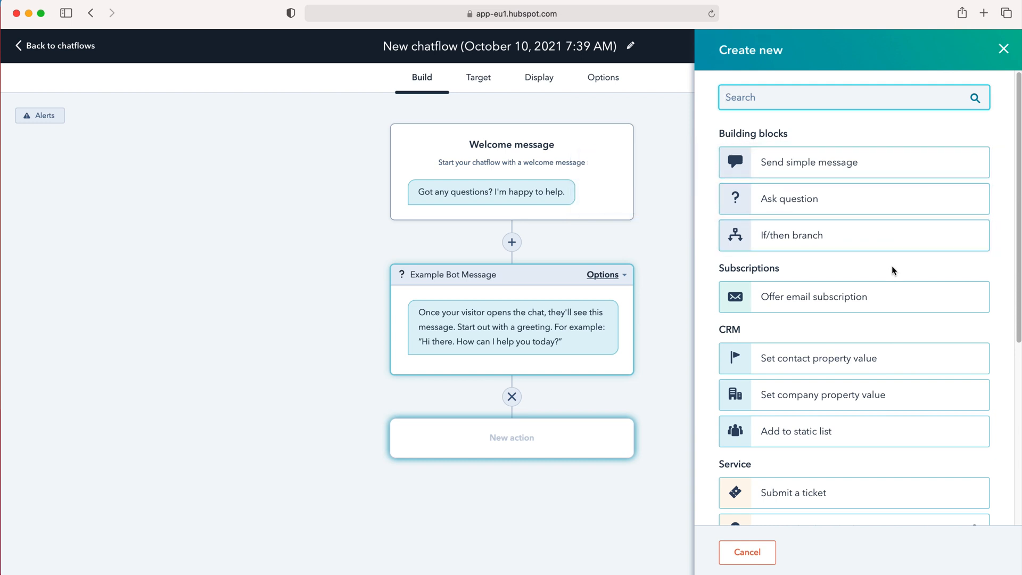
mouse_move(626, 419)
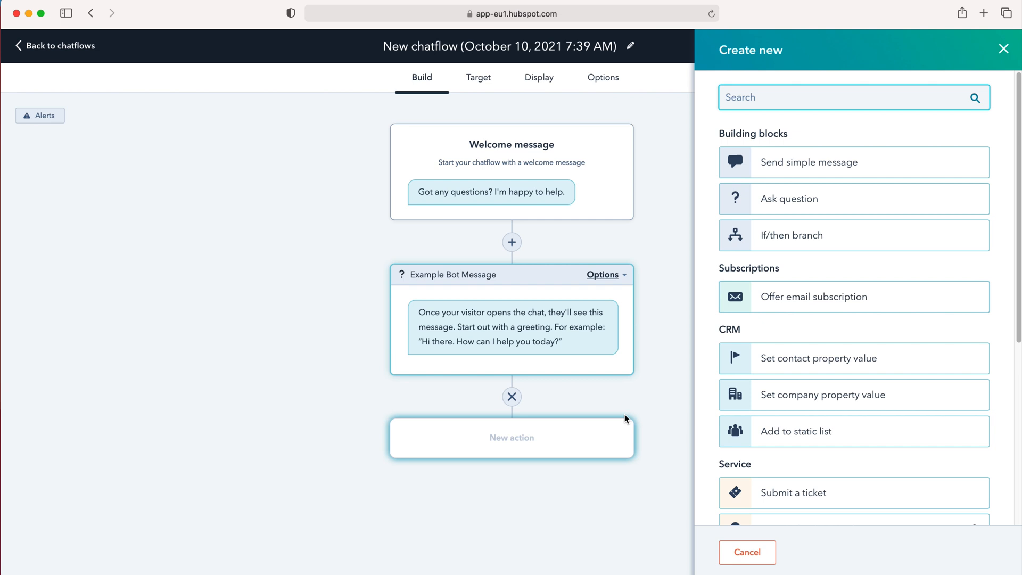
mouse_move(573, 211)
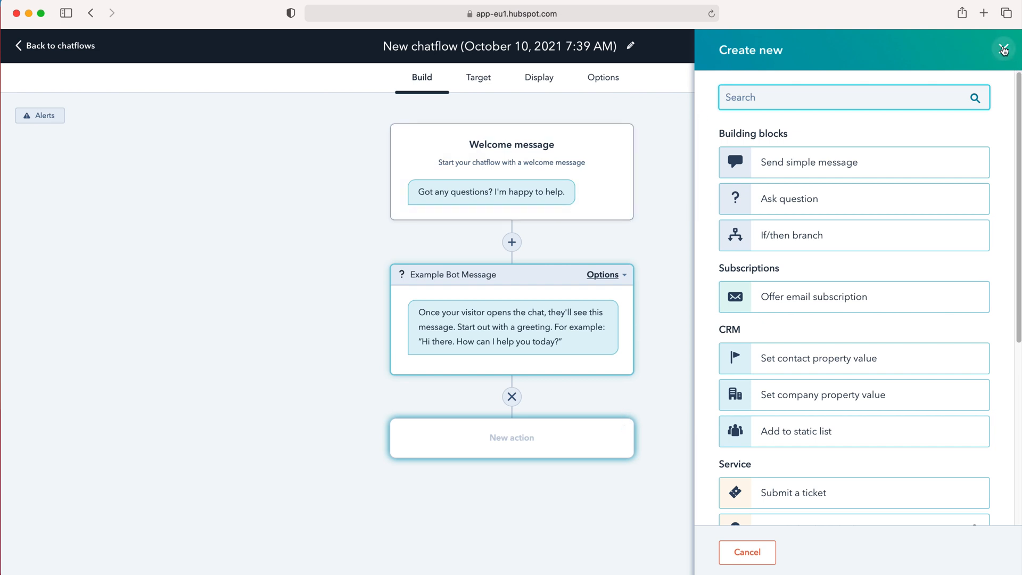
- Dismiss the Create new action panel without choosing an action
click(1005, 46)
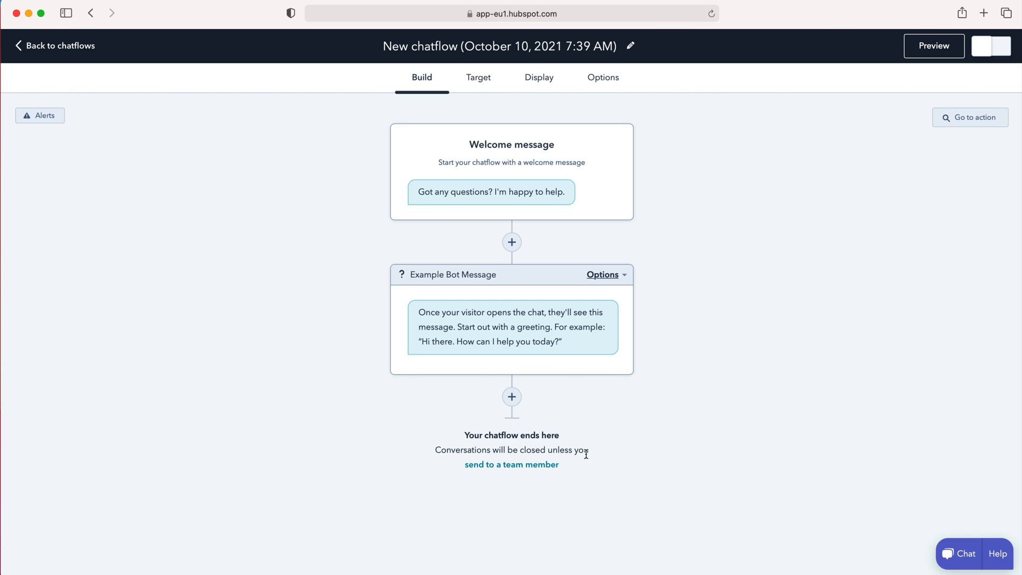
mouse_move(537, 397)
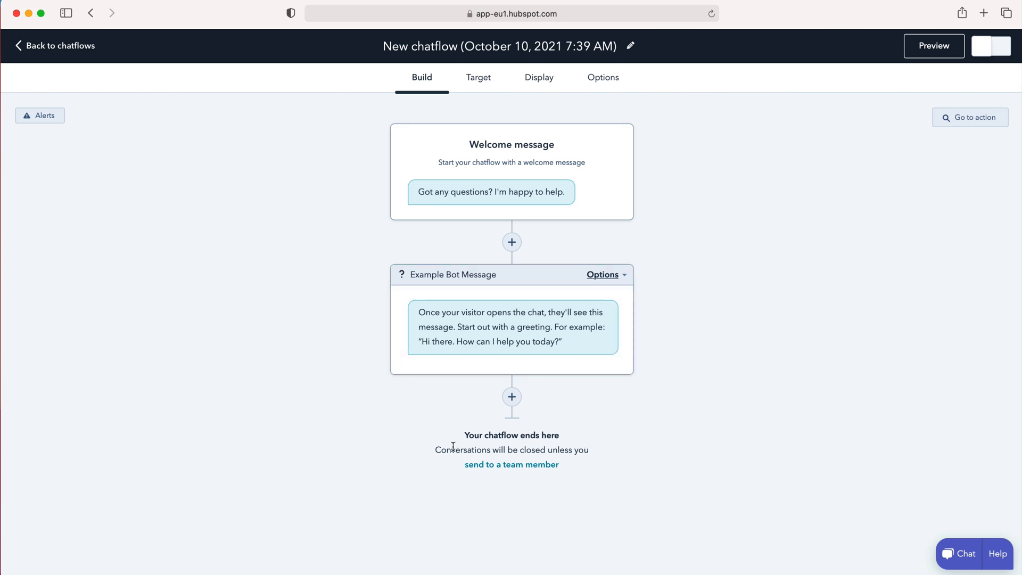
mouse_move(522, 468)
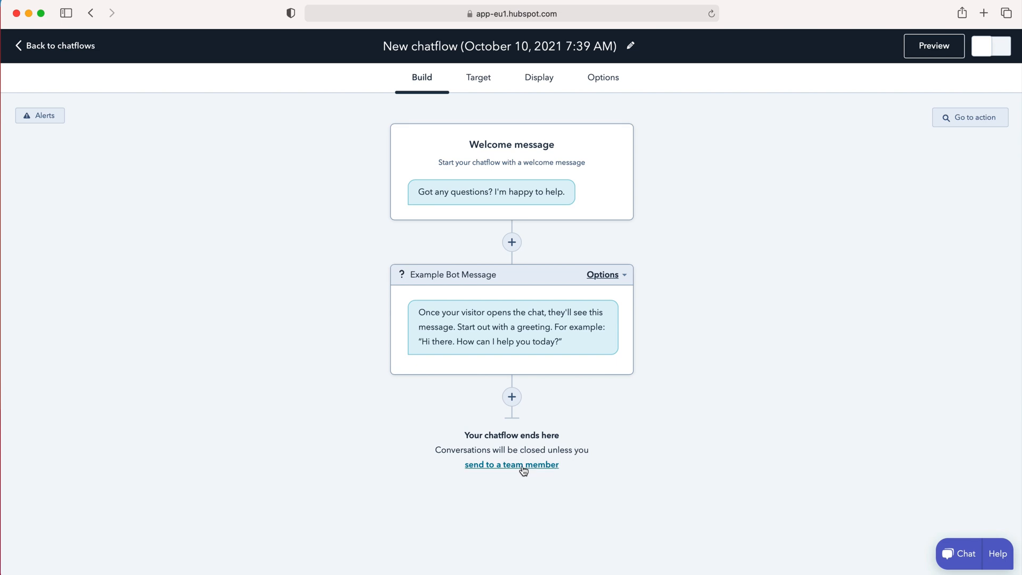
- Add a Send to team member action after the bot message, named 'test'
click(512, 465)
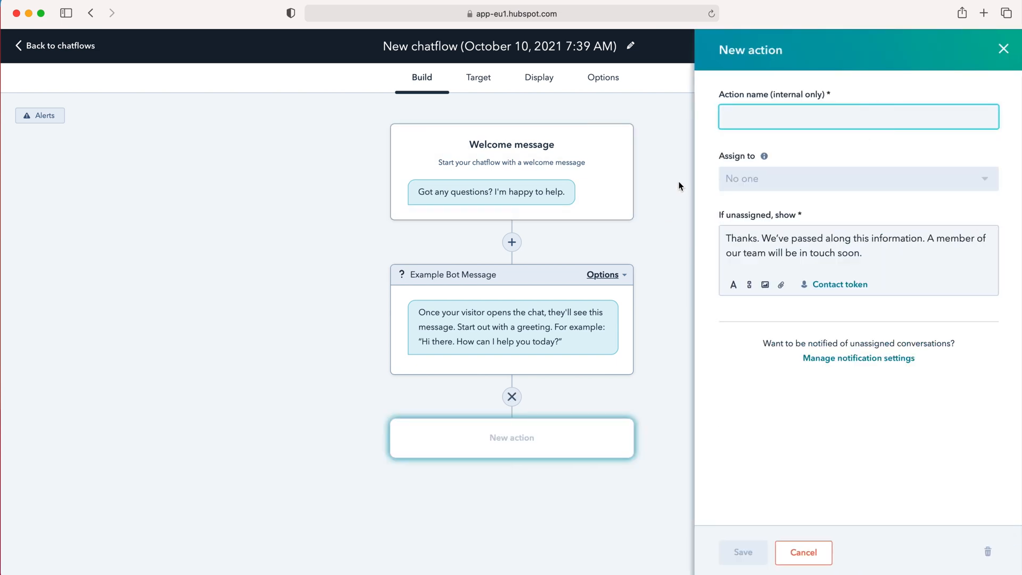
mouse_move(763, 175)
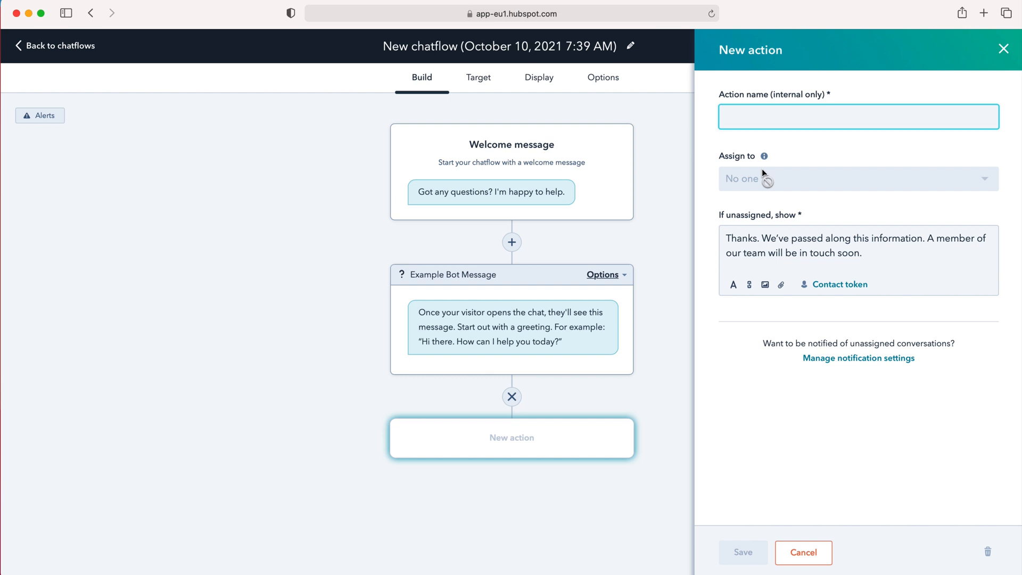
mouse_move(764, 181)
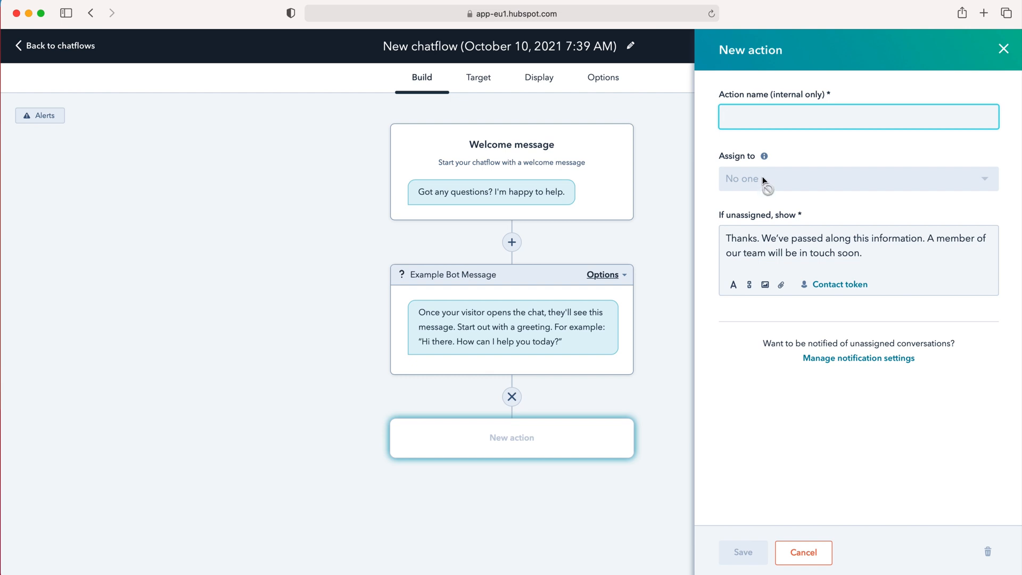
mouse_move(765, 134)
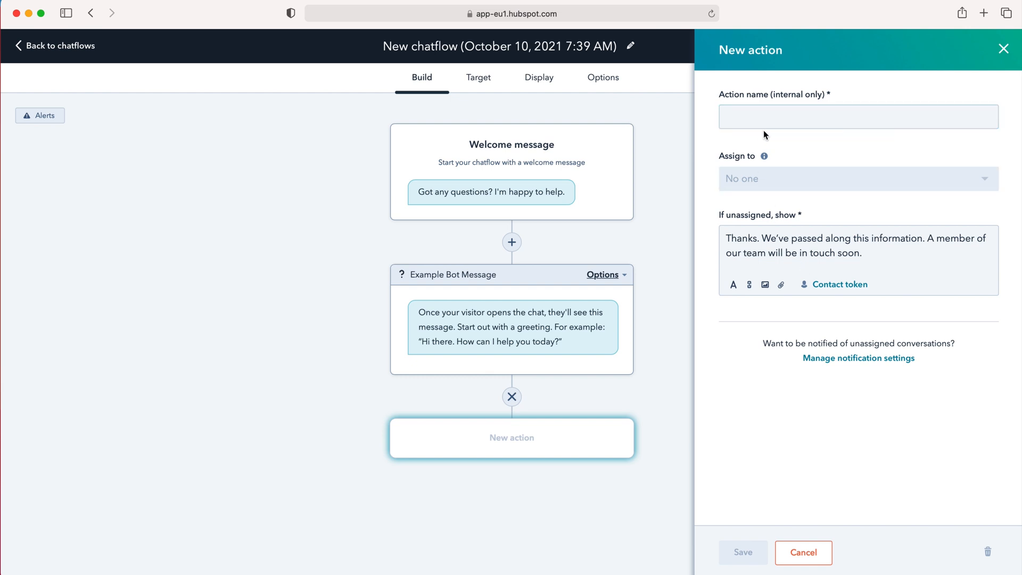
text(test)
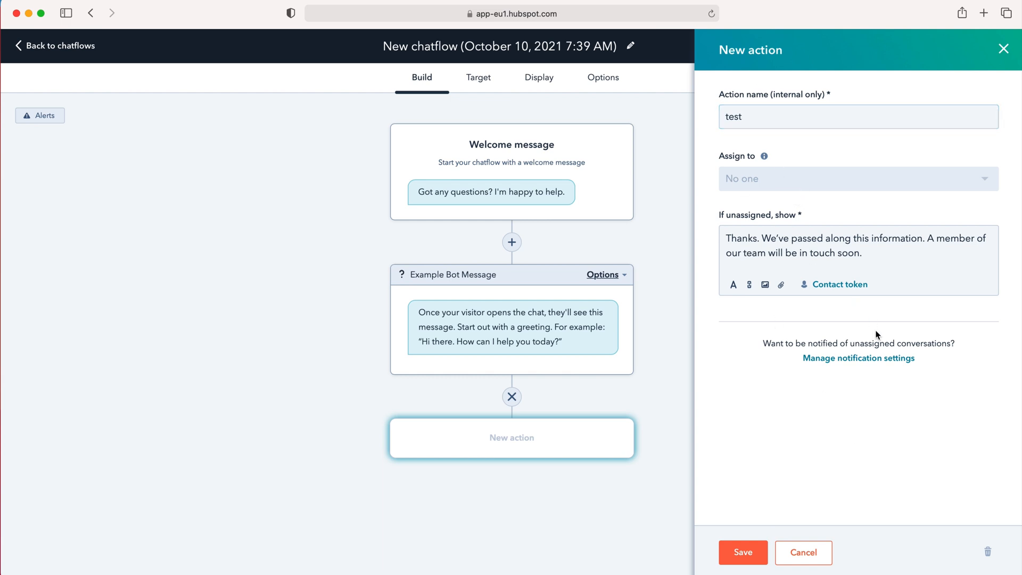
mouse_move(863, 376)
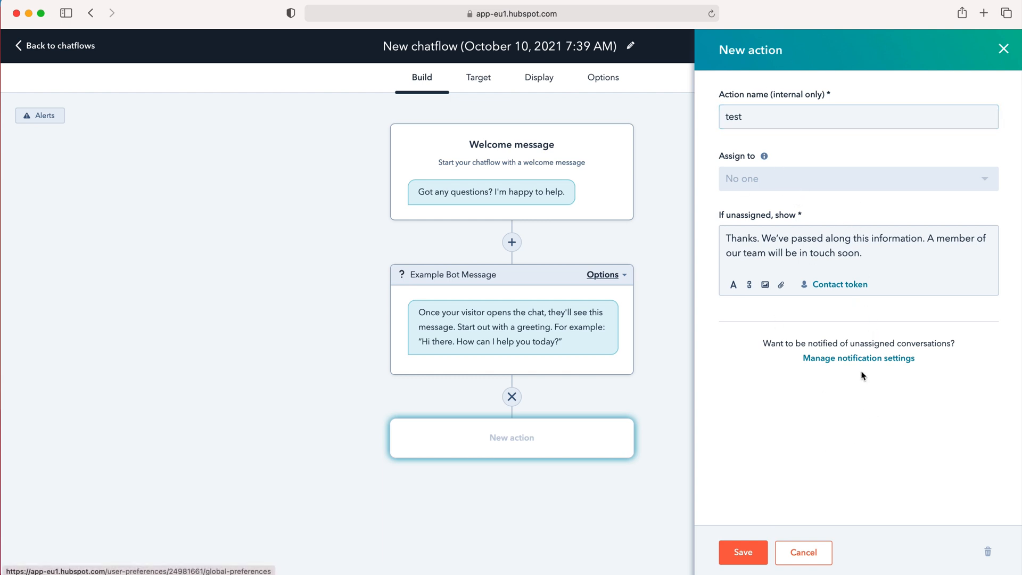
mouse_move(960, 76)
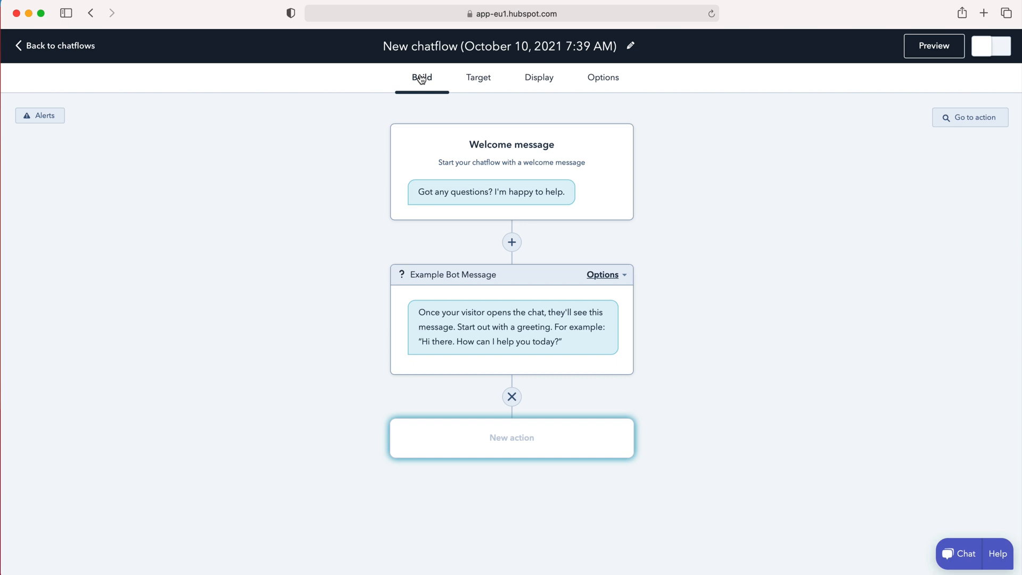
- On the Target tab, change the Website URL rule from 'is all pages' to 'is'
click(478, 77)
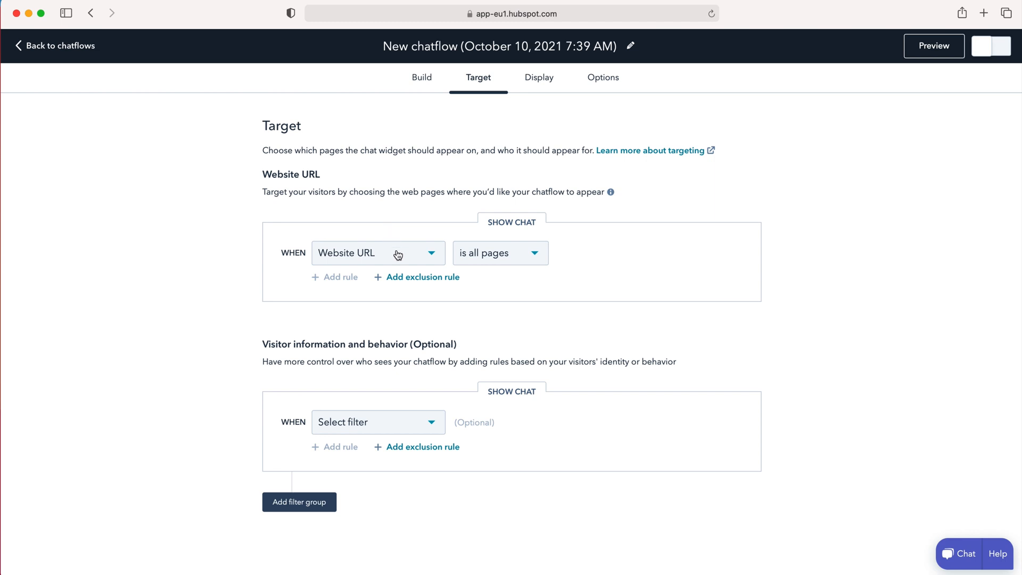
mouse_move(395, 248)
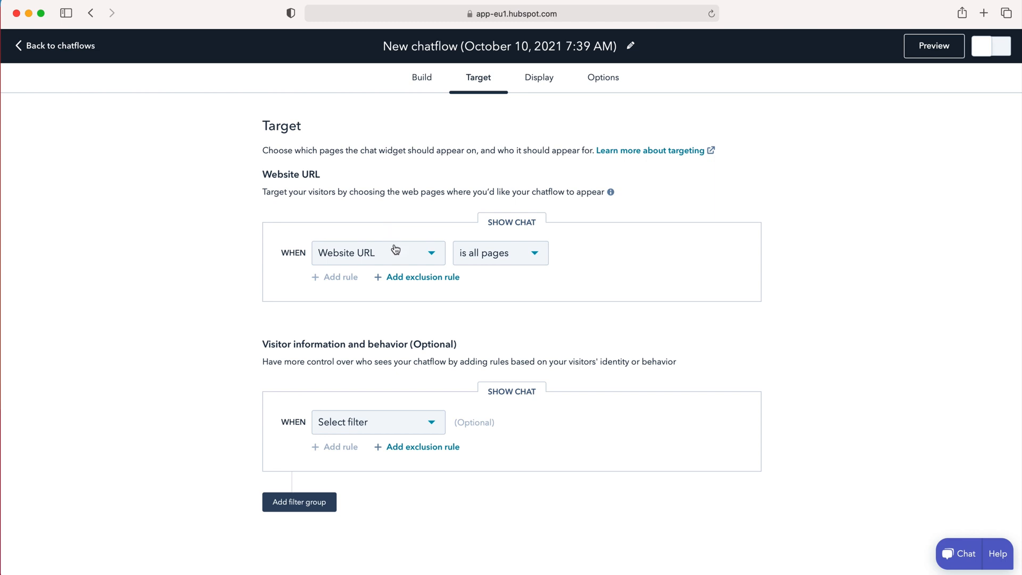
mouse_move(389, 255)
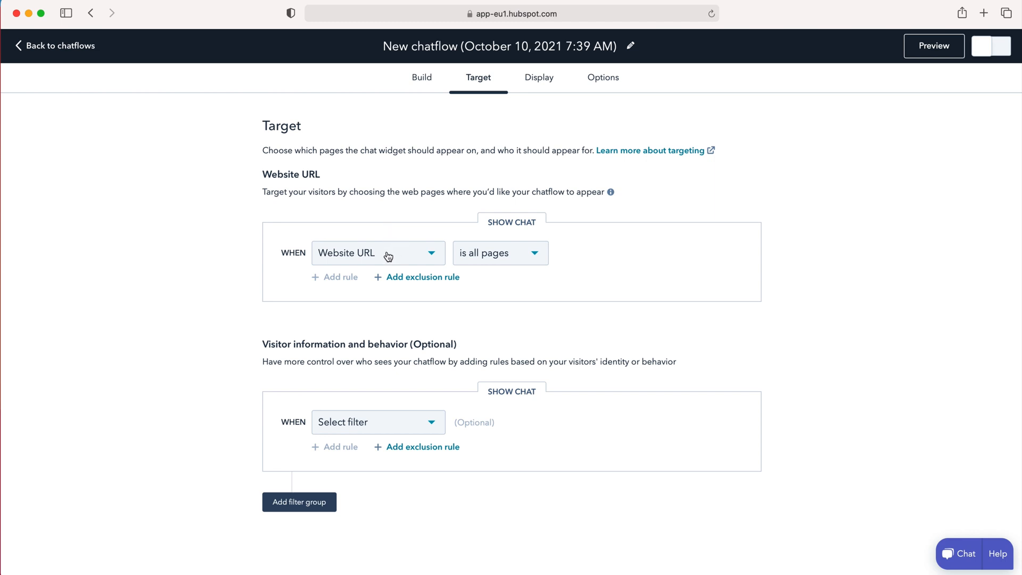
mouse_move(365, 259)
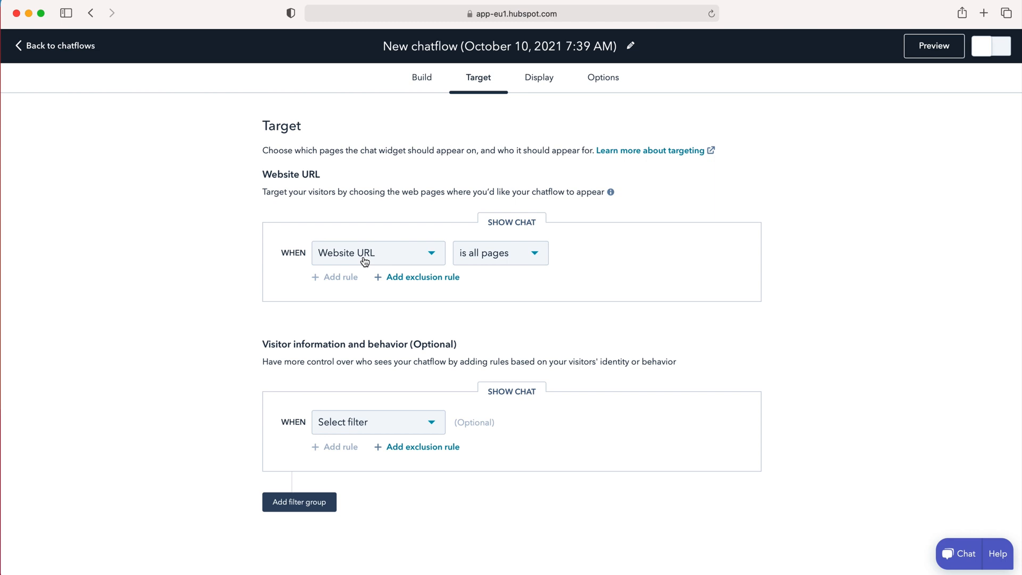
mouse_move(485, 263)
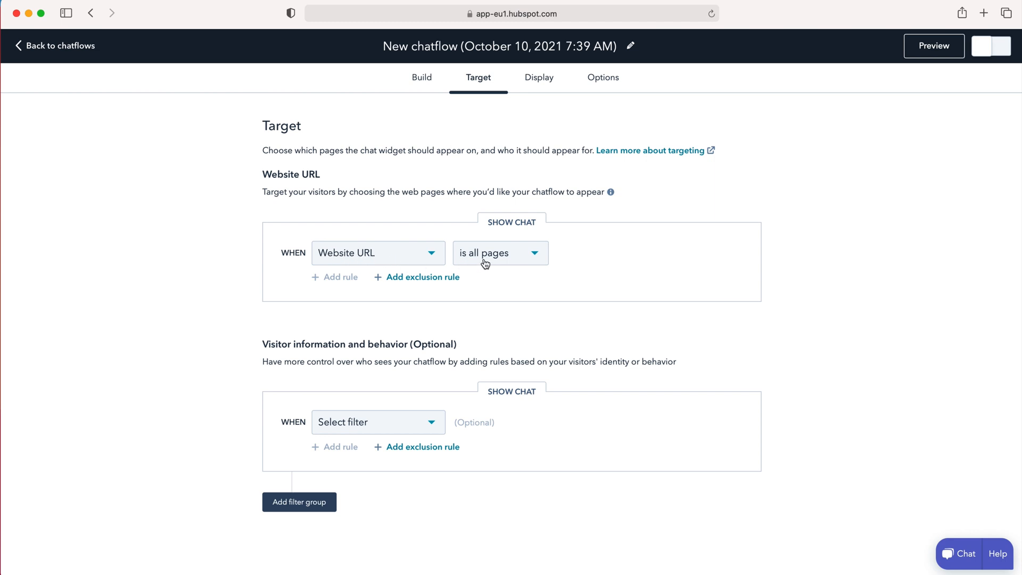
click(500, 253)
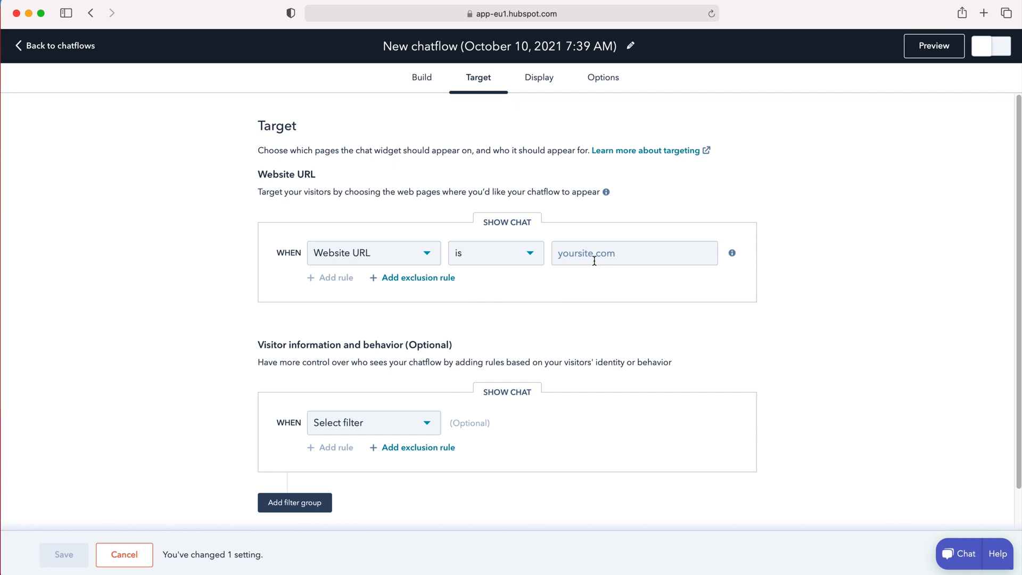
click(635, 253)
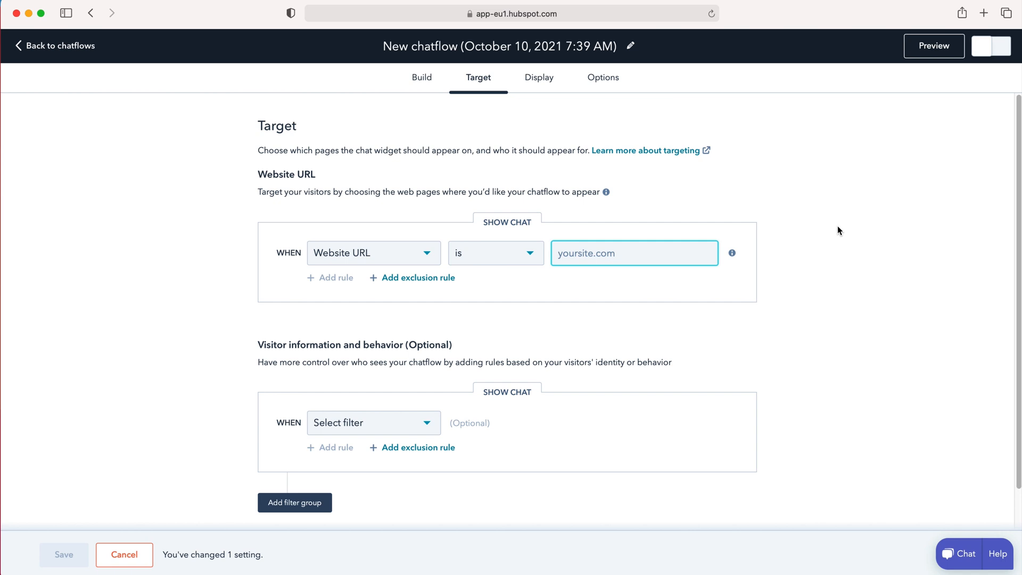
mouse_move(366, 362)
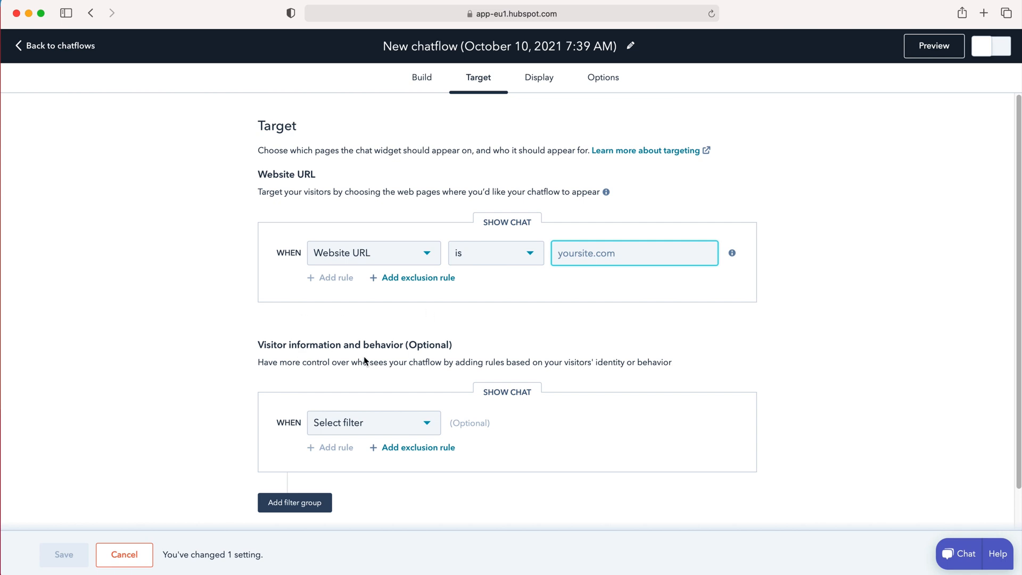
mouse_move(284, 375)
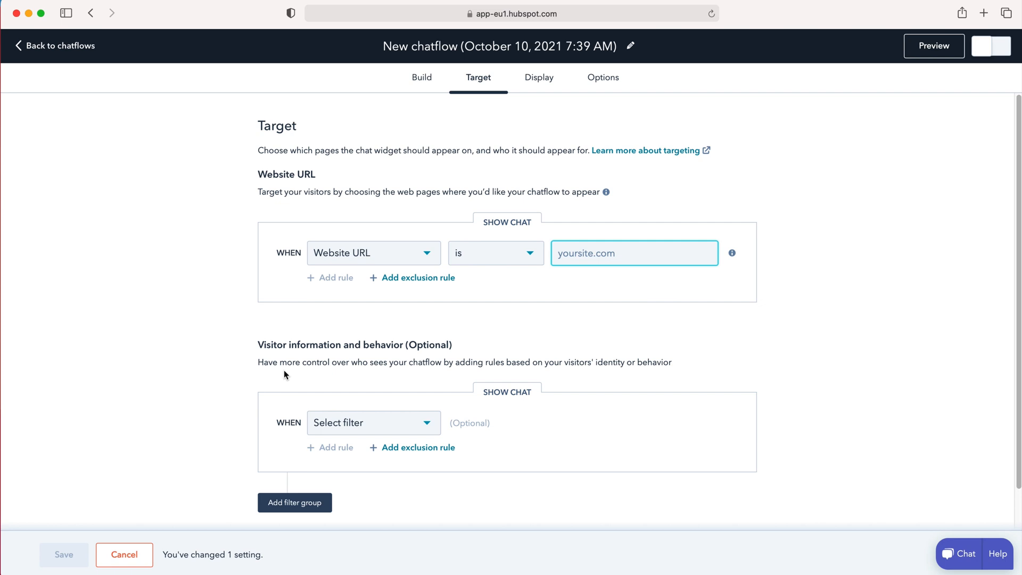
mouse_move(521, 376)
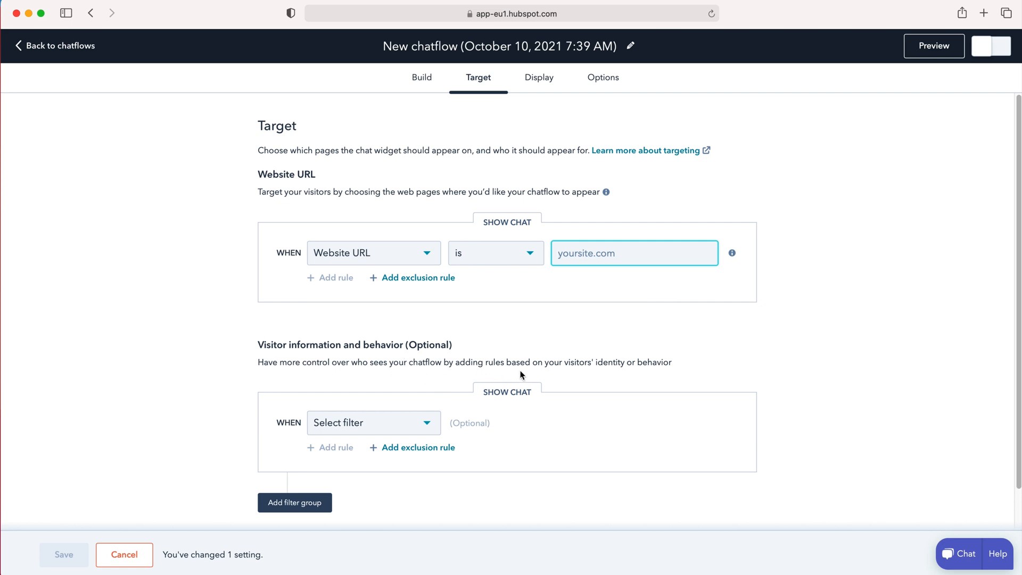
mouse_move(583, 376)
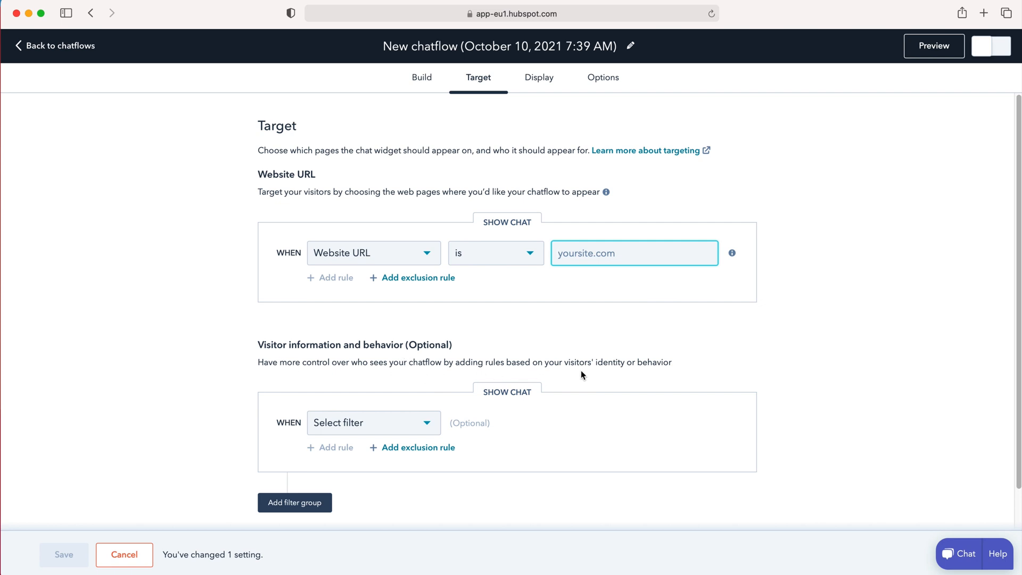
mouse_move(637, 388)
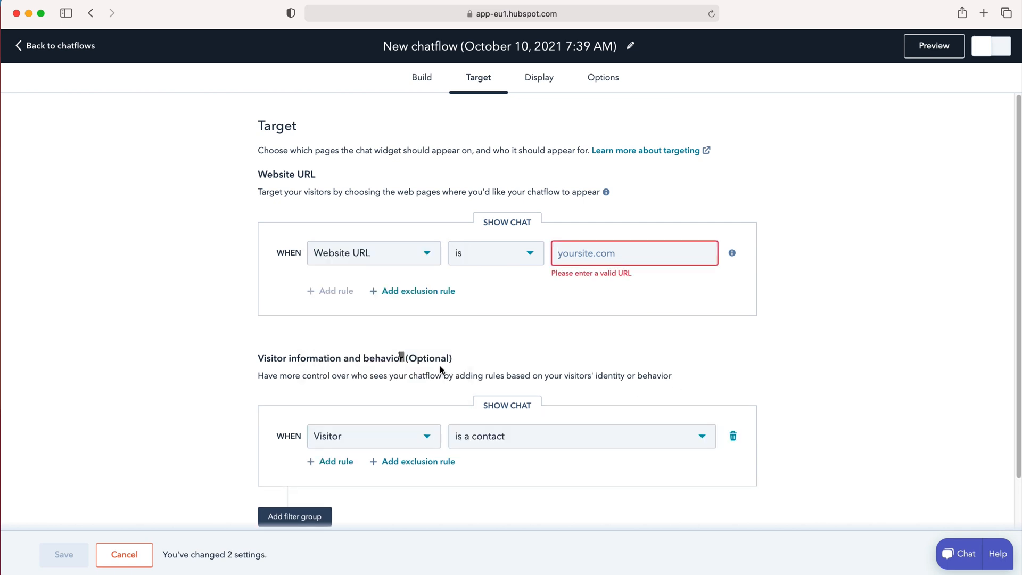
mouse_move(356, 458)
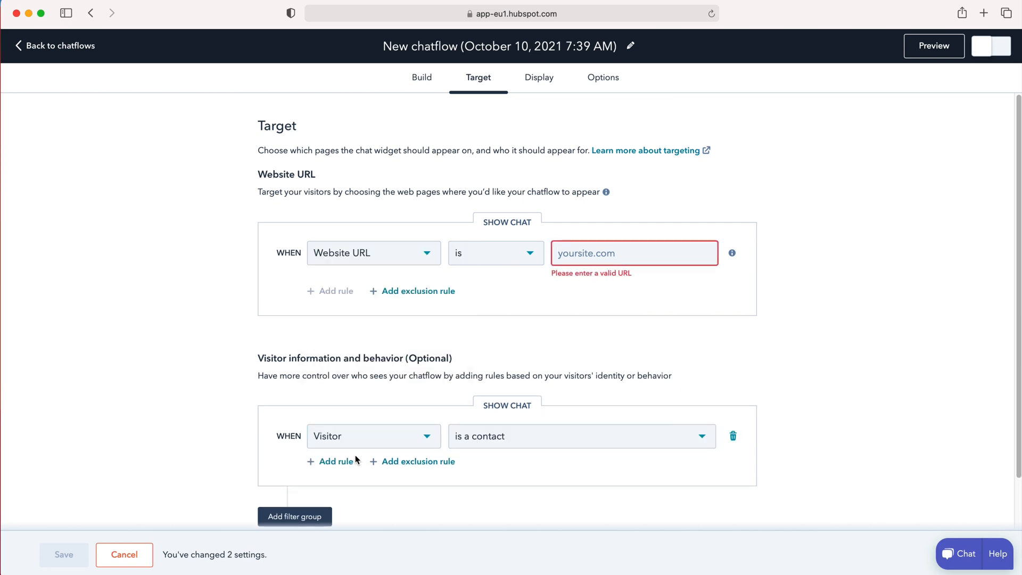
mouse_move(355, 492)
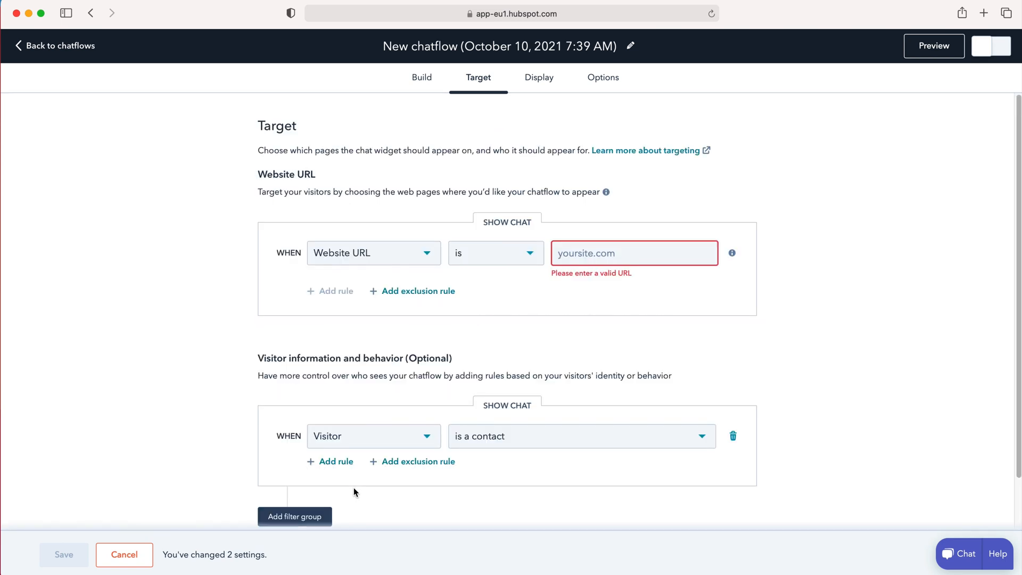
- Set the Website URL rule back to 'is all pages' and move to Display settings
scroll(down, 3)
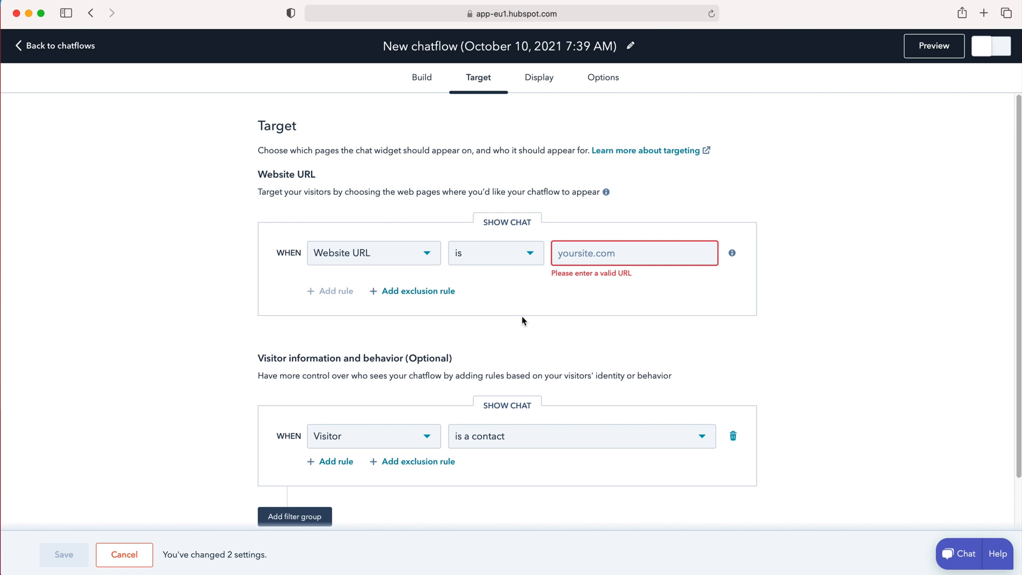
mouse_move(353, 235)
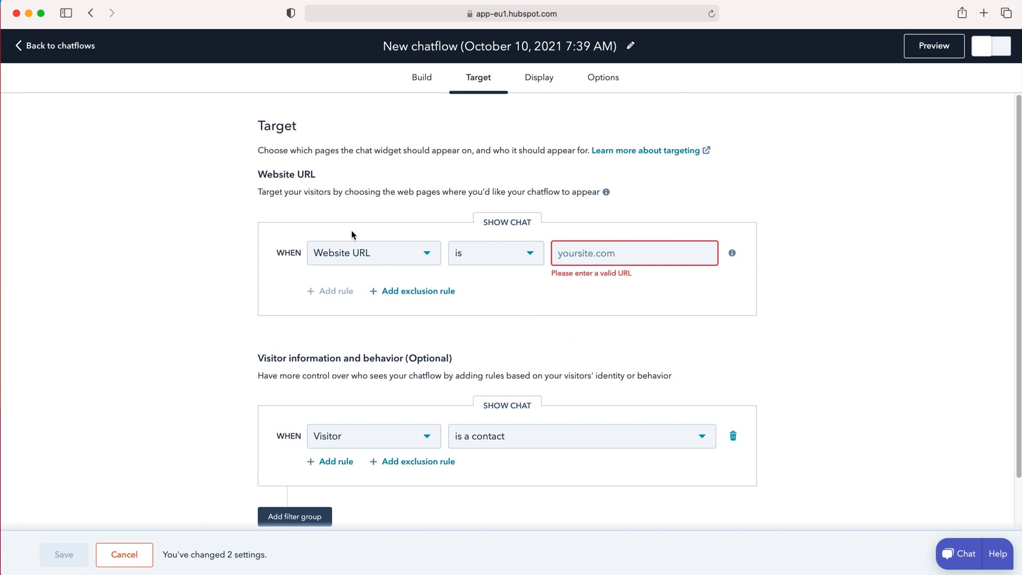
click(495, 254)
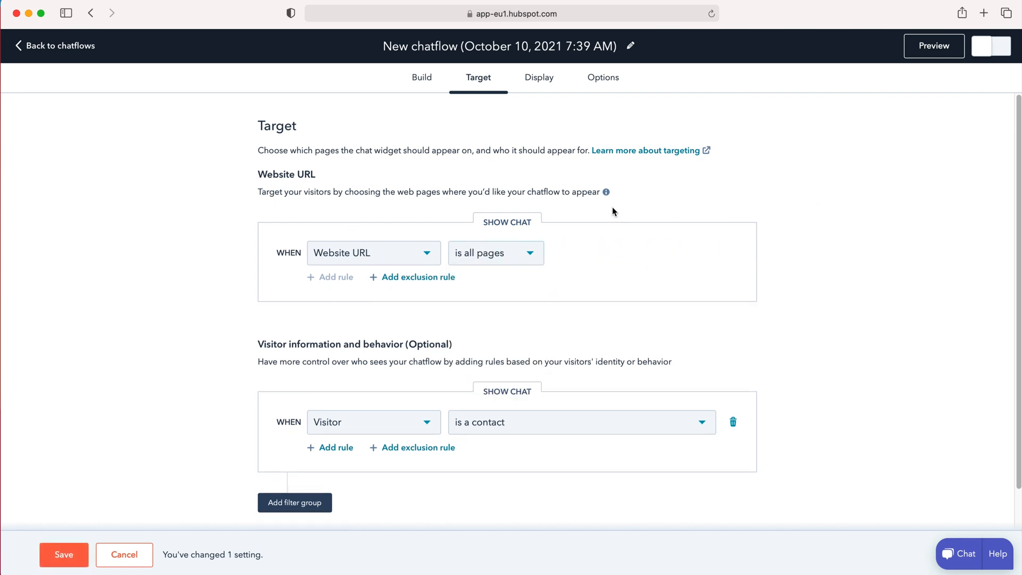
mouse_move(431, 191)
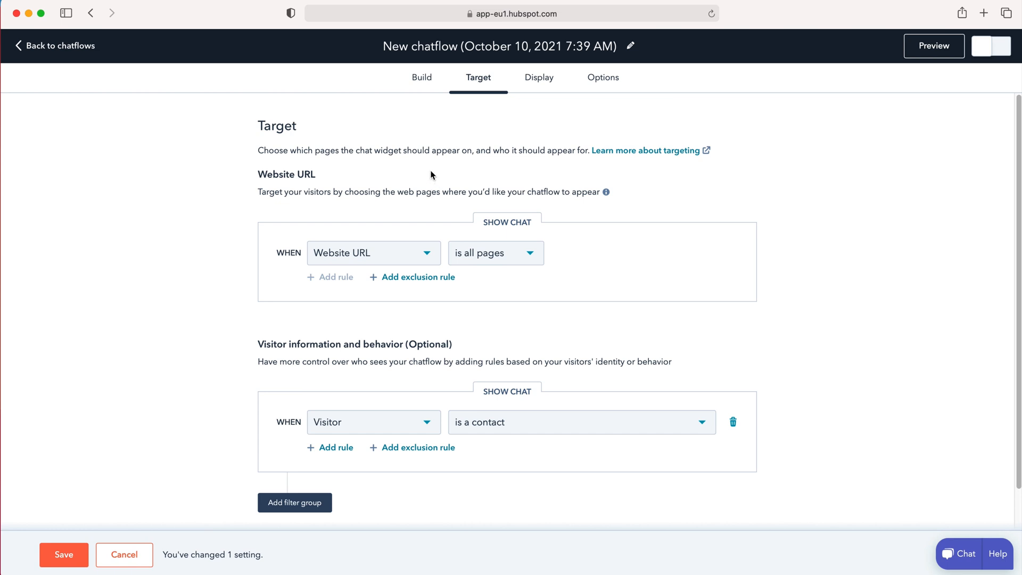
mouse_move(539, 82)
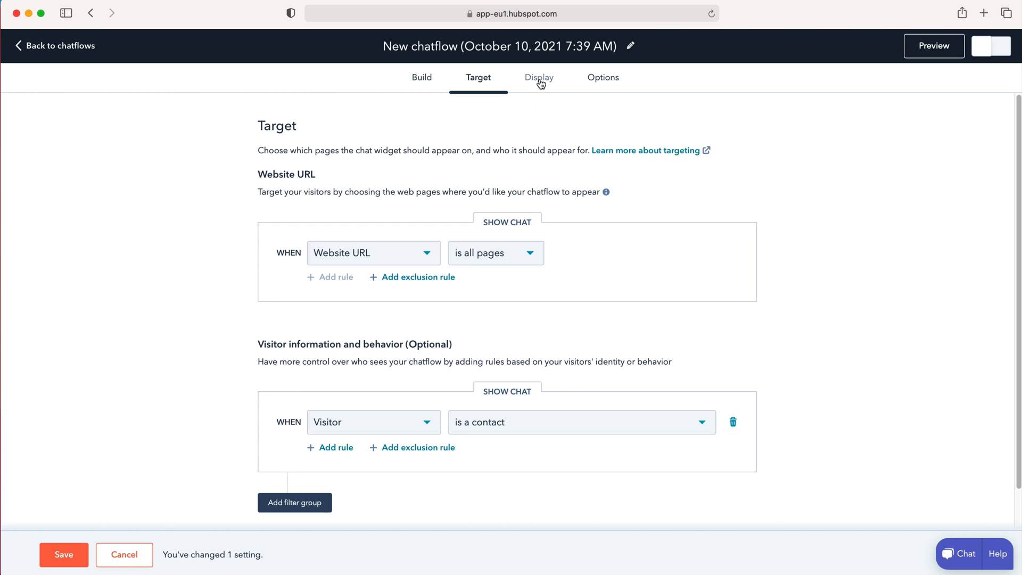
click(539, 77)
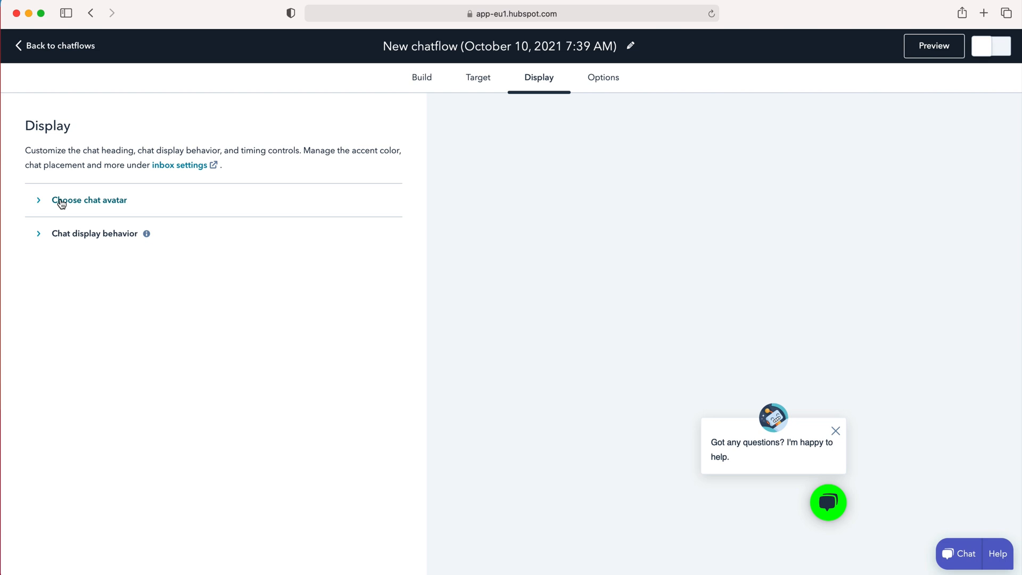
- Expand the chat avatar settings showing heading 'HubBot' and the chat display behavior section
click(62, 201)
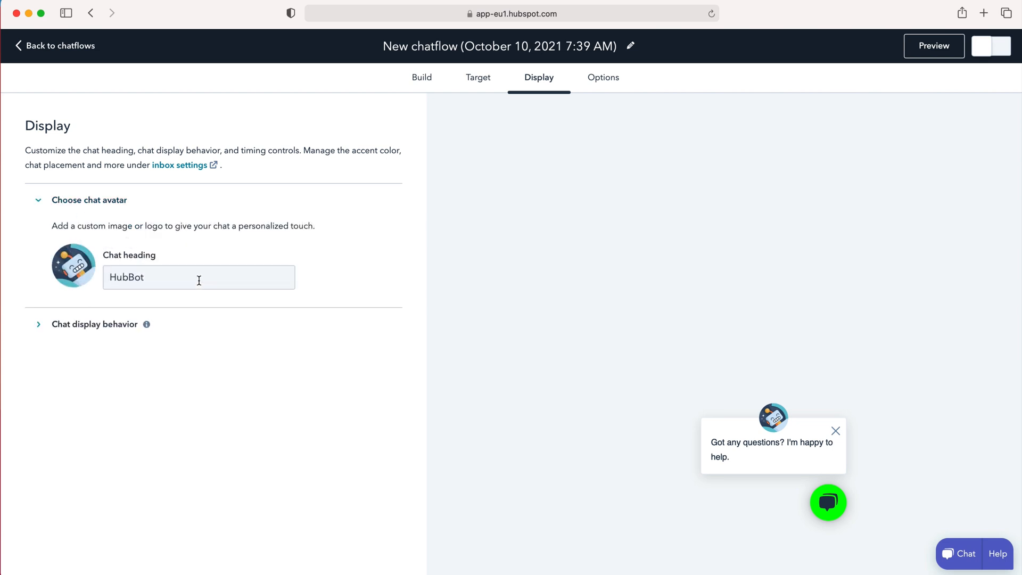
mouse_move(73, 265)
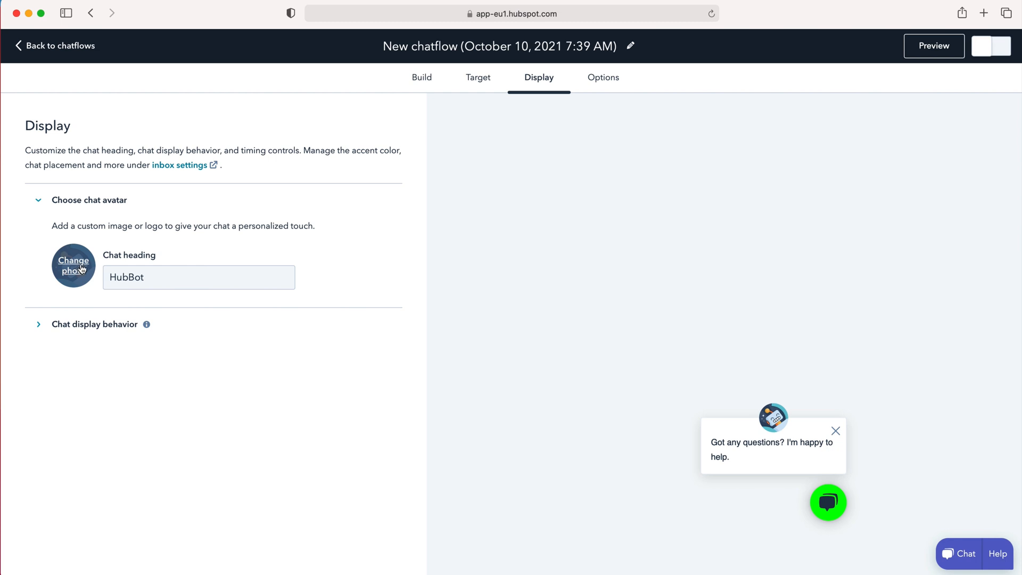
click(94, 325)
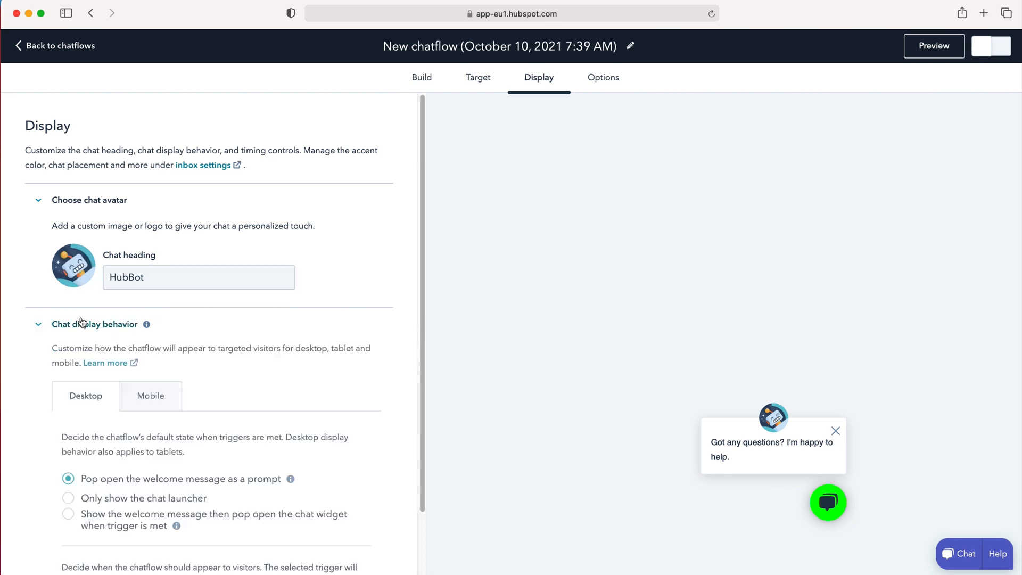
- Enable the desktop trigger 'Percentage of the page scrolled = 50%' and review the Mobile display behaviour
scroll(down, 3)
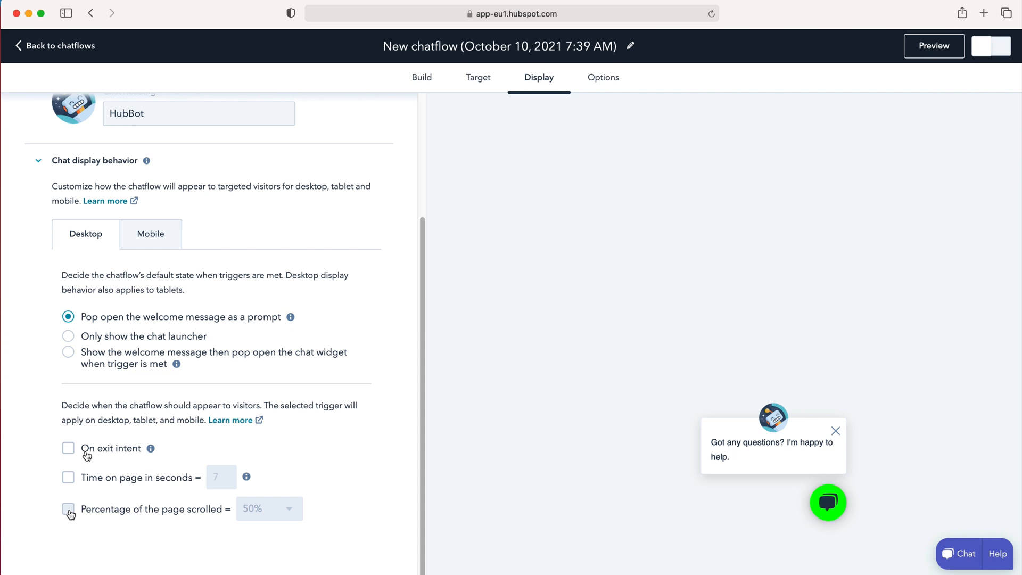
mouse_move(115, 515)
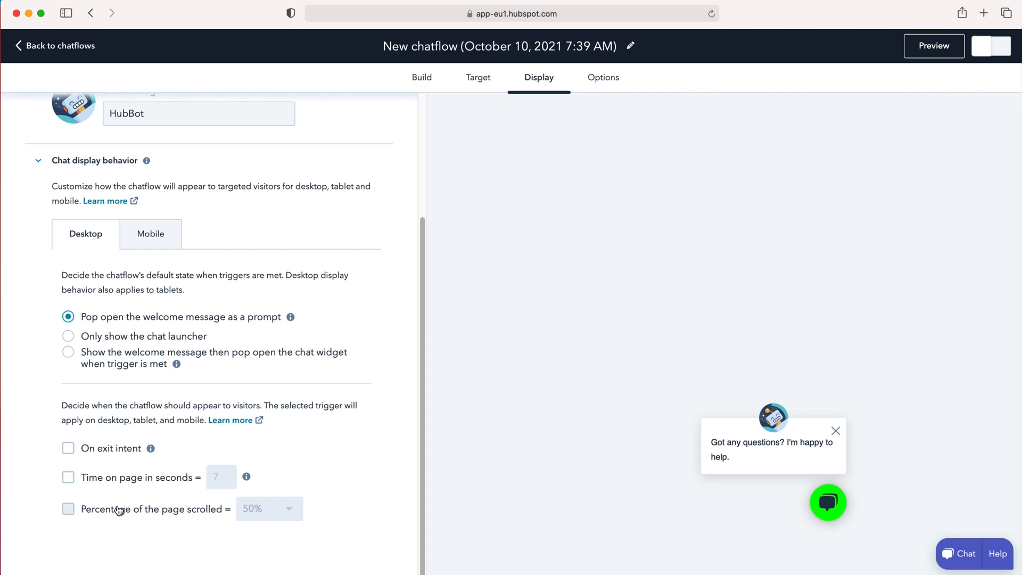
click(69, 509)
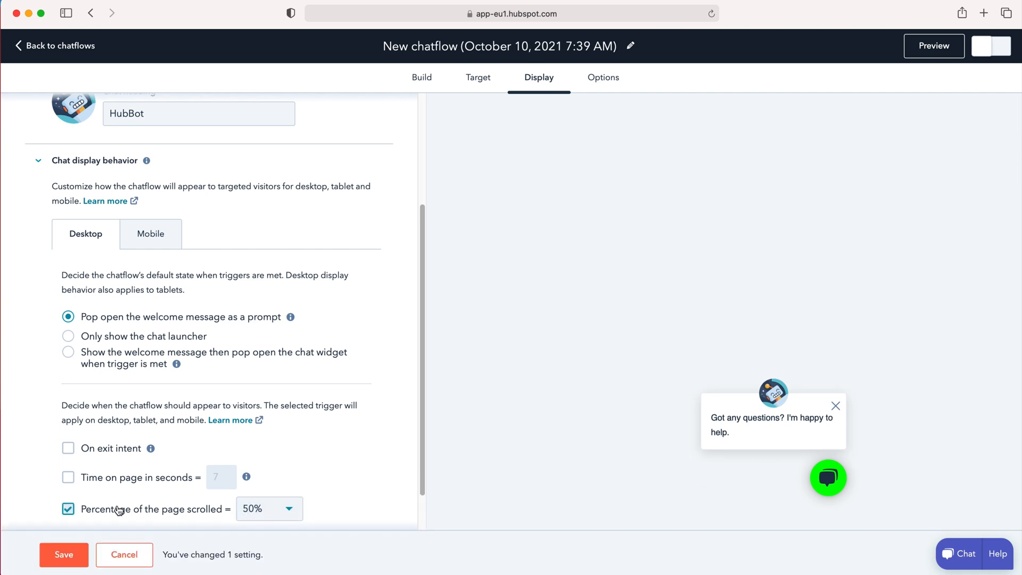
mouse_move(271, 481)
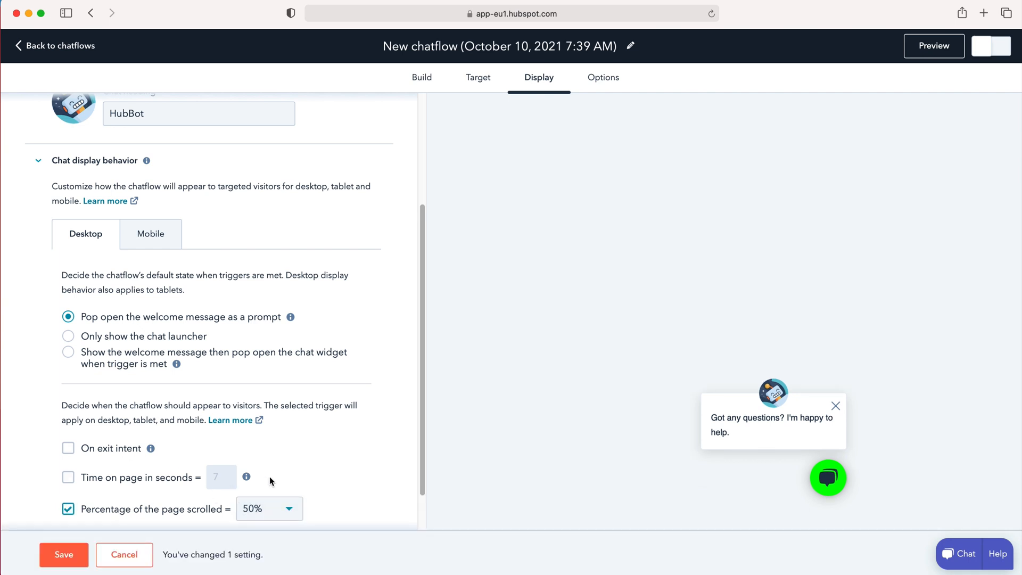
mouse_move(815, 438)
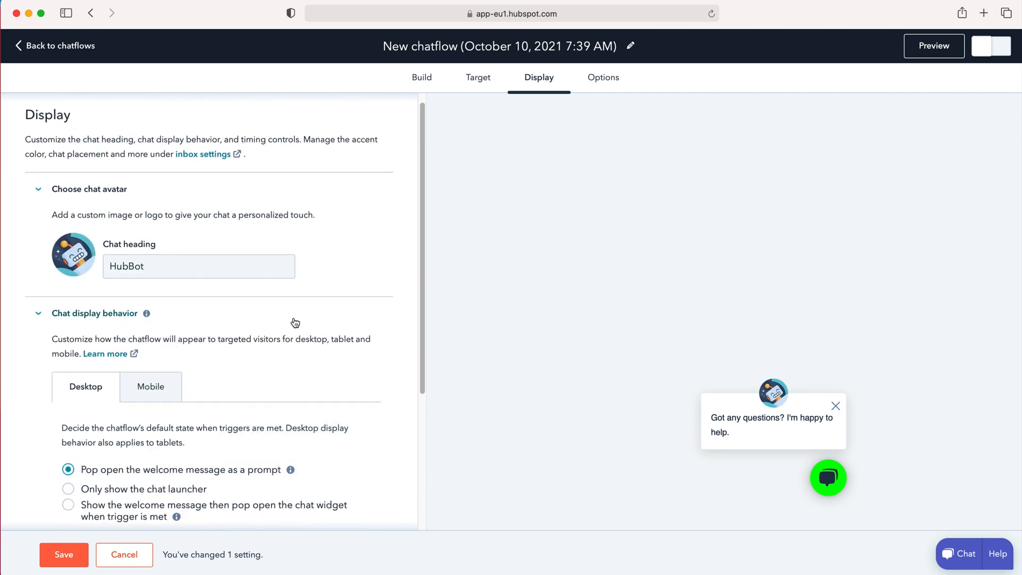
scroll(down, 3)
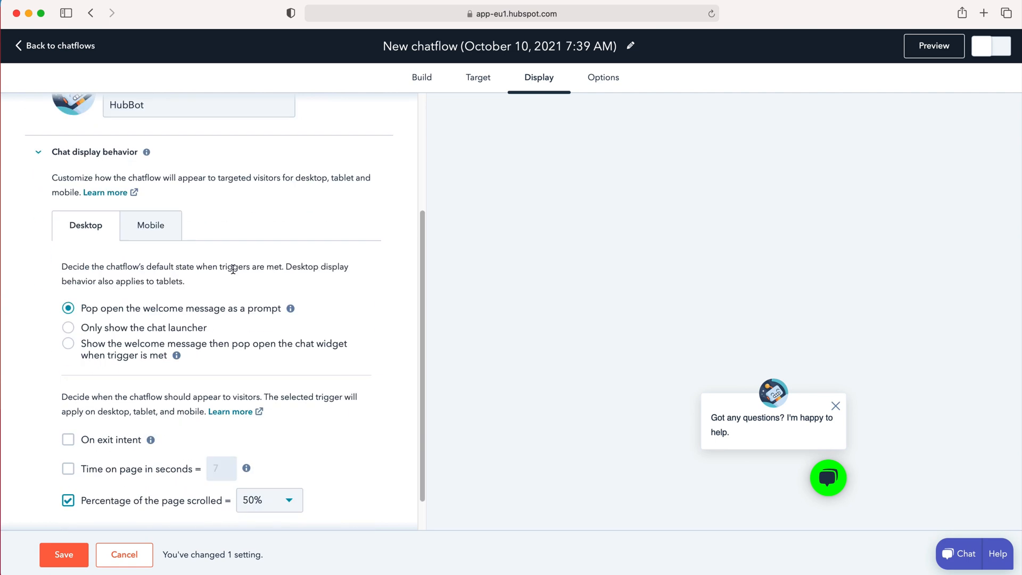
scroll(down, 3)
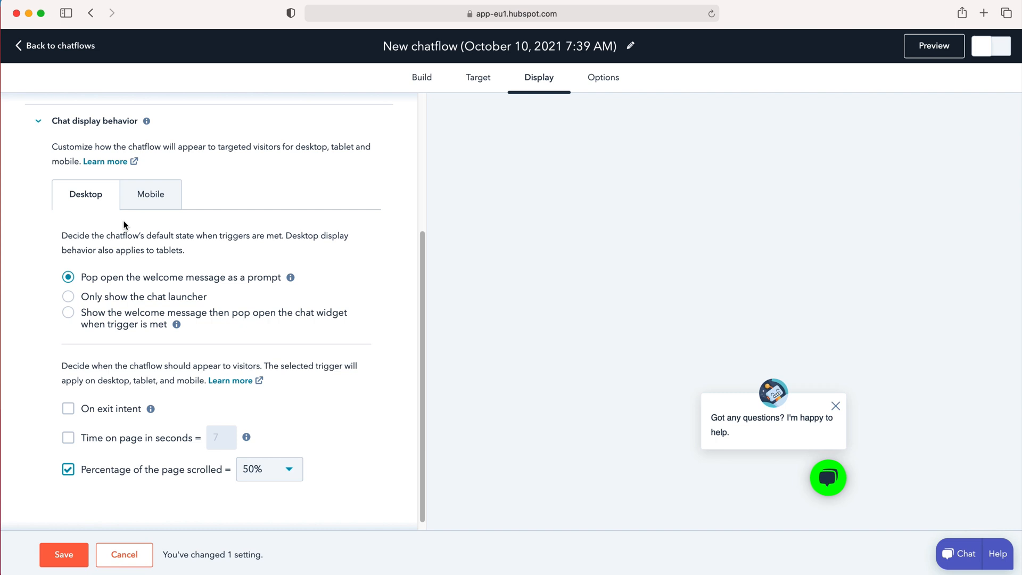
click(151, 194)
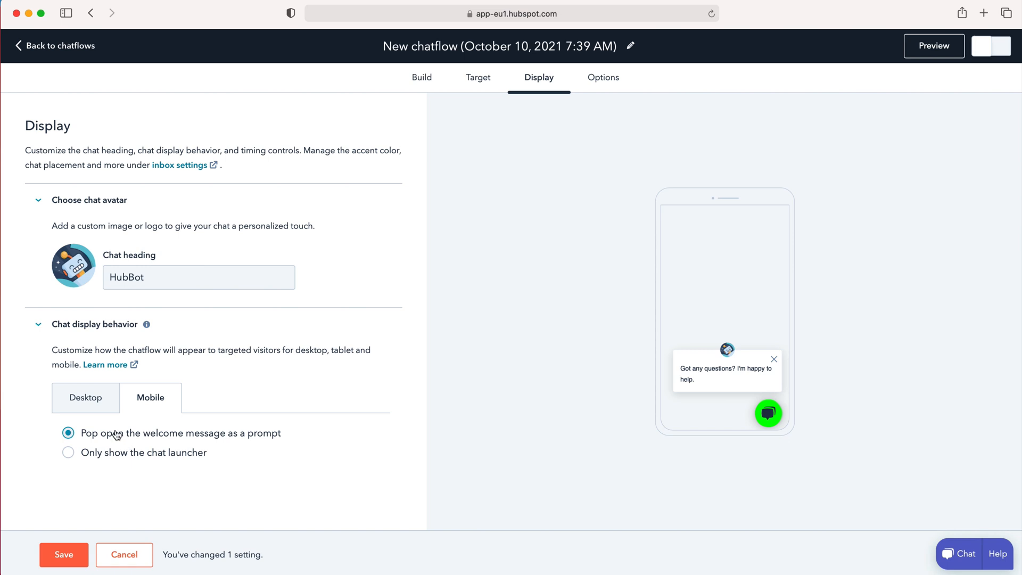
click(85, 398)
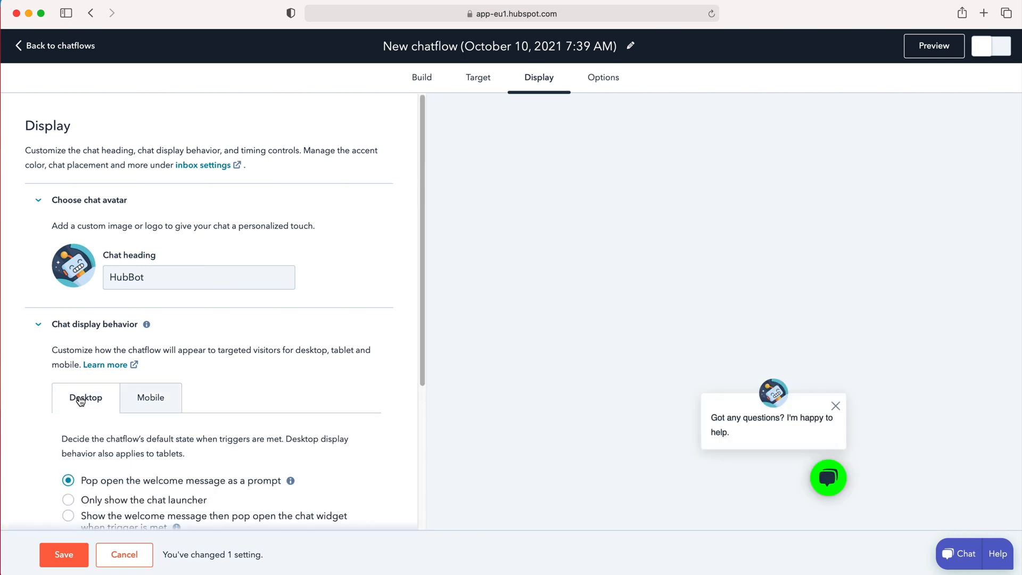
mouse_move(615, 83)
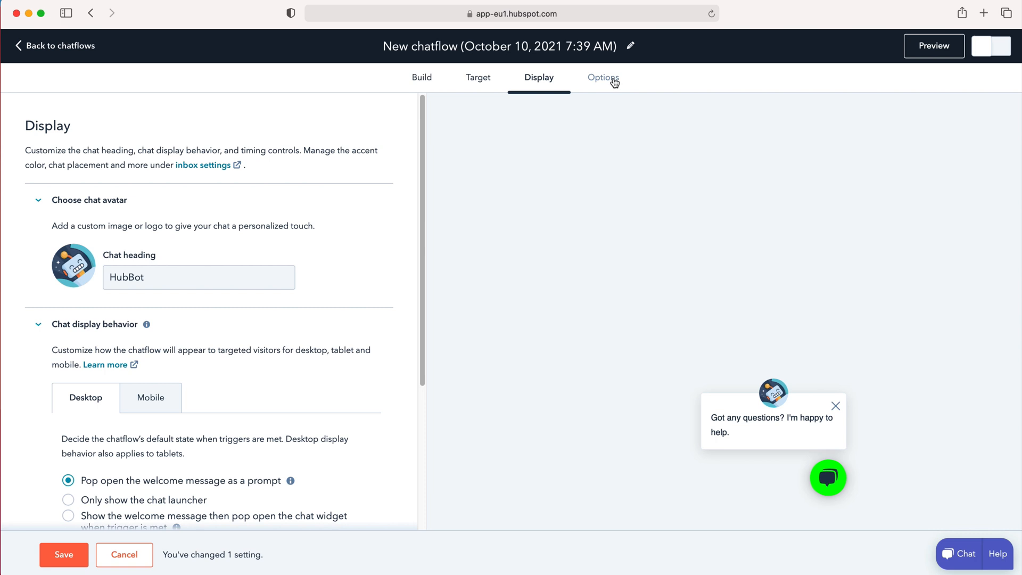
- Review the Options settings: typing delay by message length, 1-day timeout, English, business-hours availability
click(603, 77)
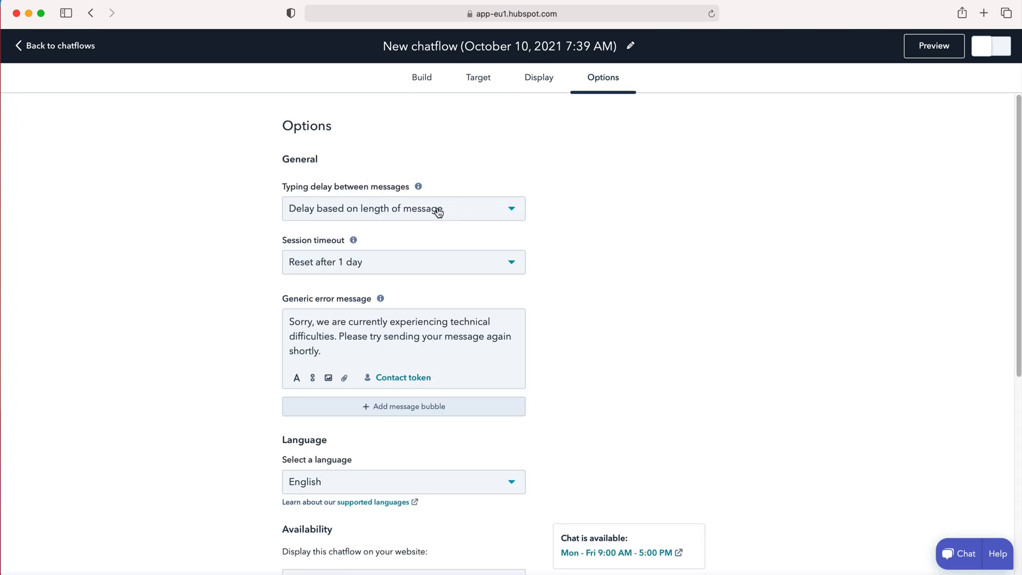
mouse_move(432, 197)
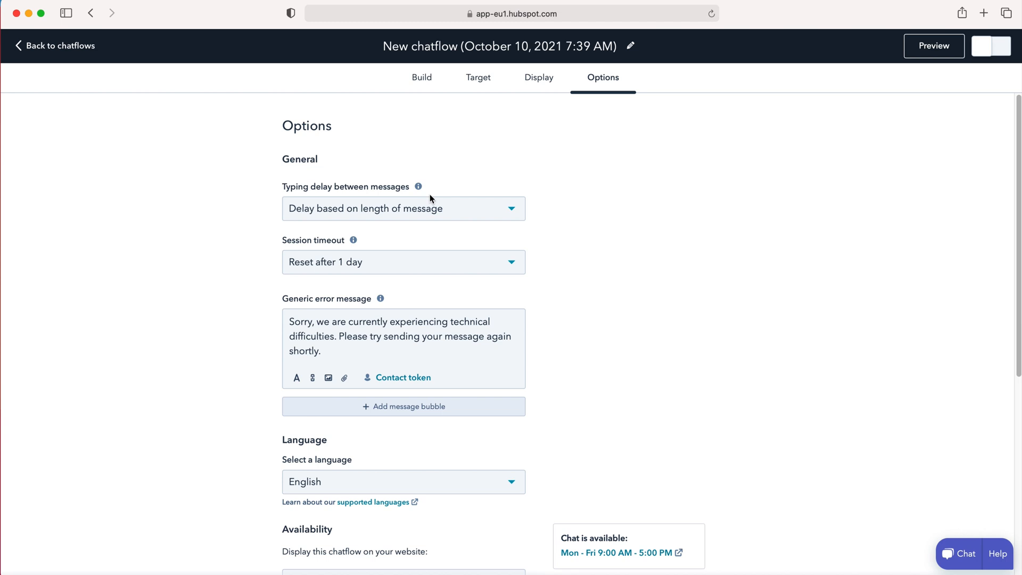
mouse_move(398, 204)
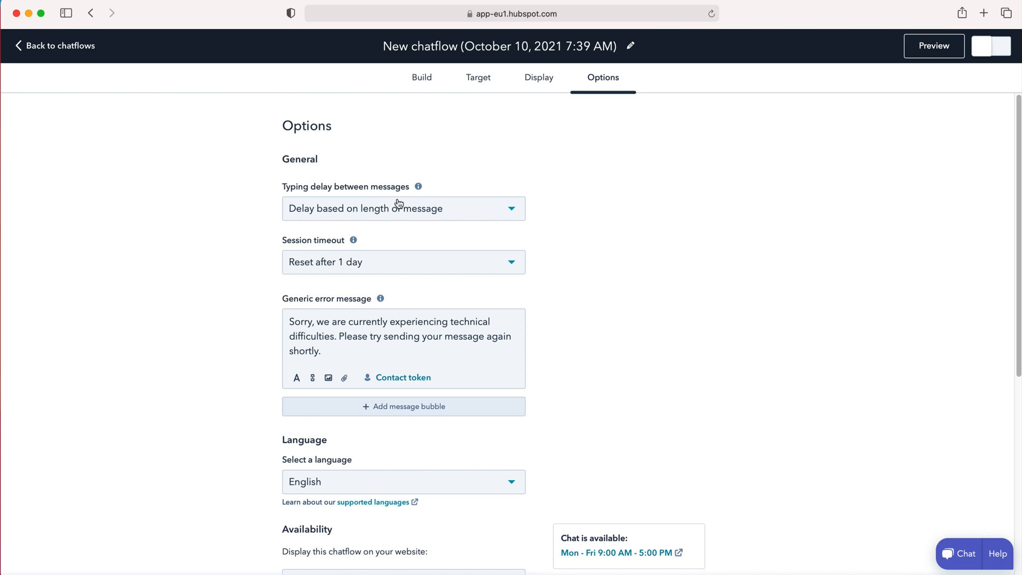
mouse_move(503, 272)
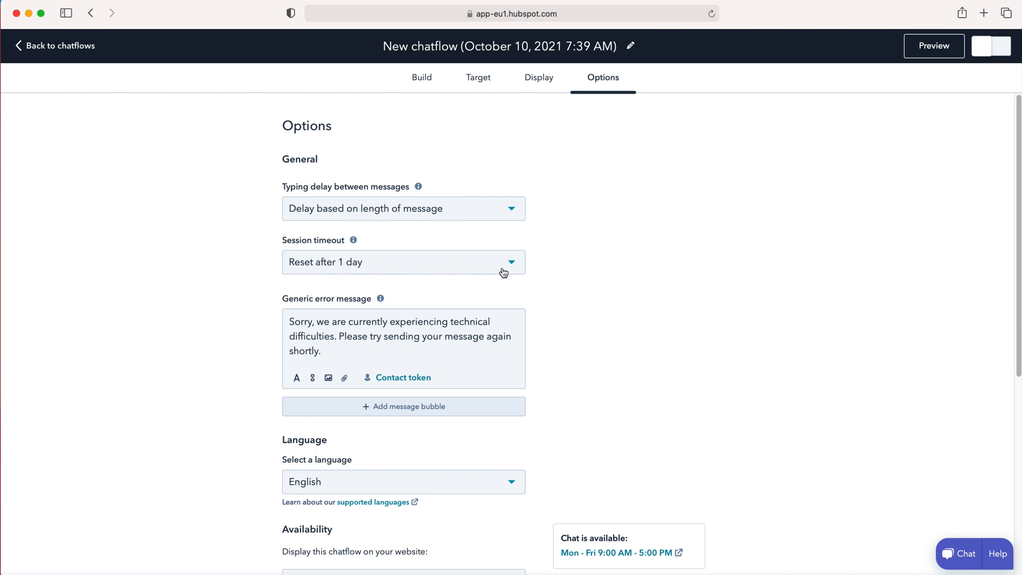
scroll(down, 3)
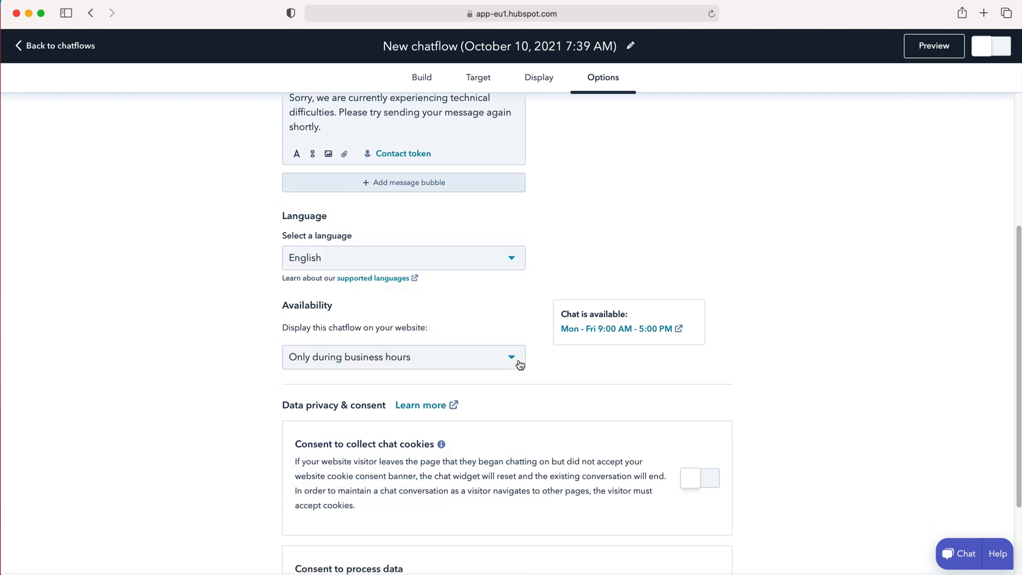
scroll(down, 3)
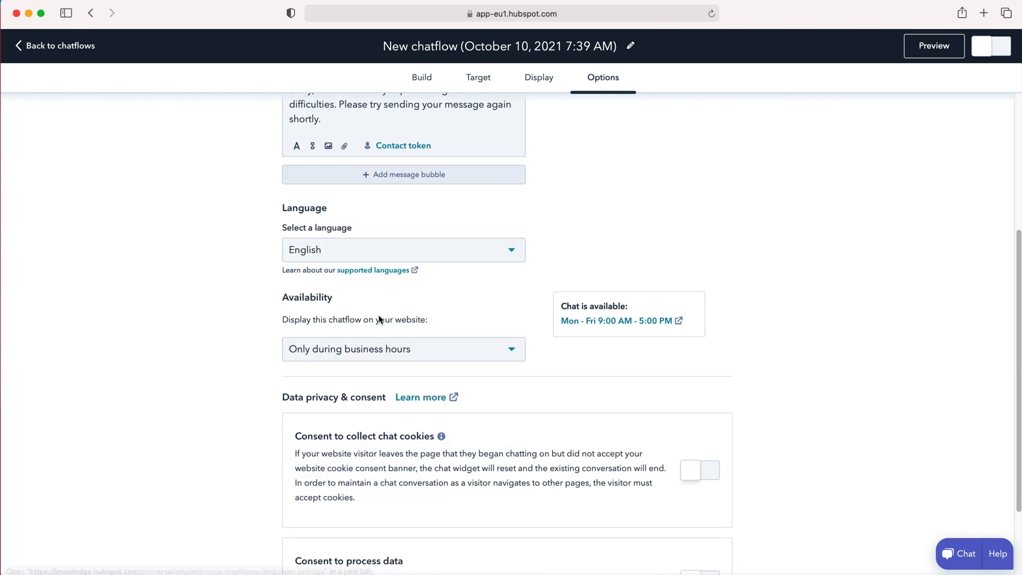
mouse_move(390, 355)
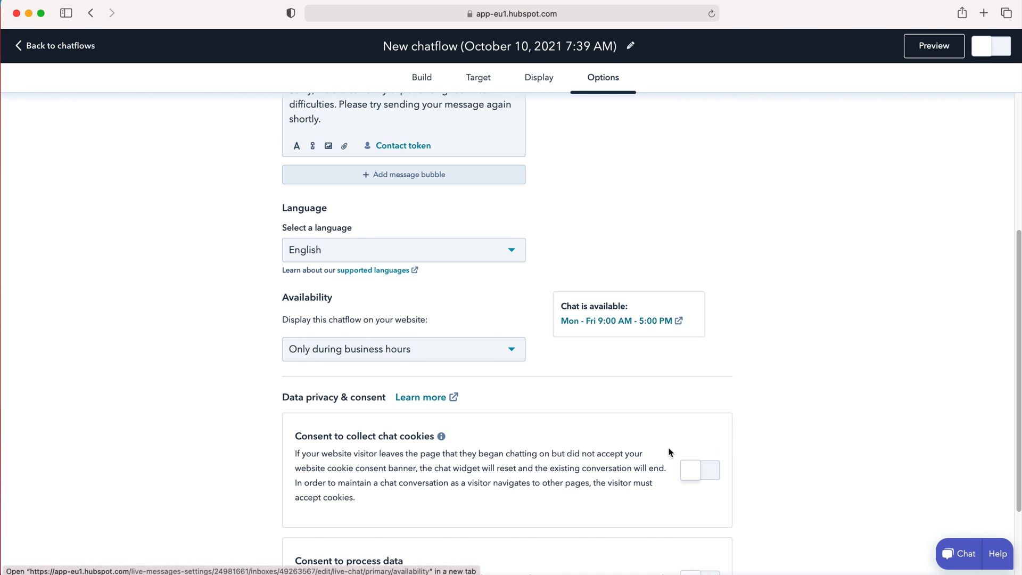
scroll(down, 3)
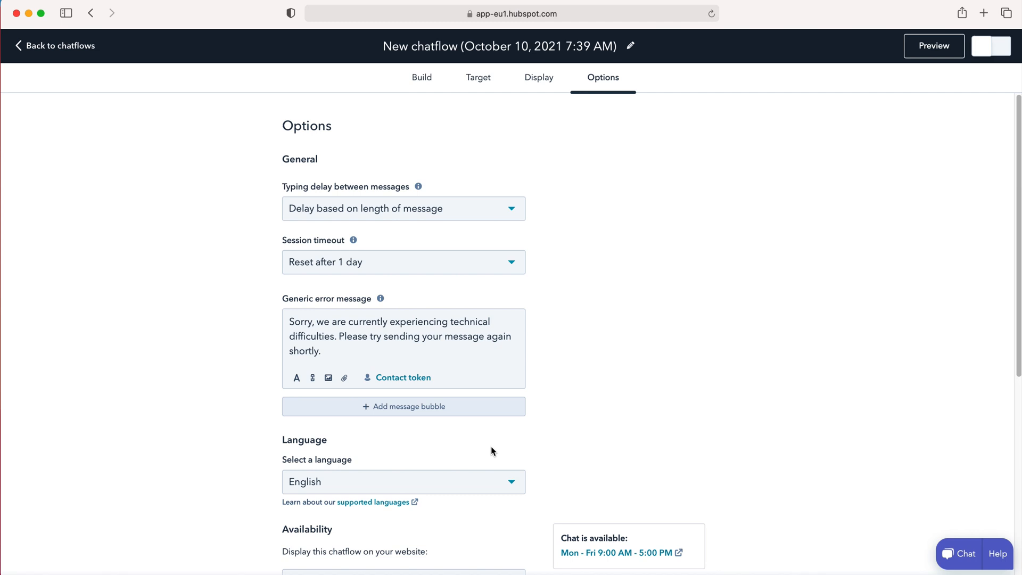
scroll(down, 3)
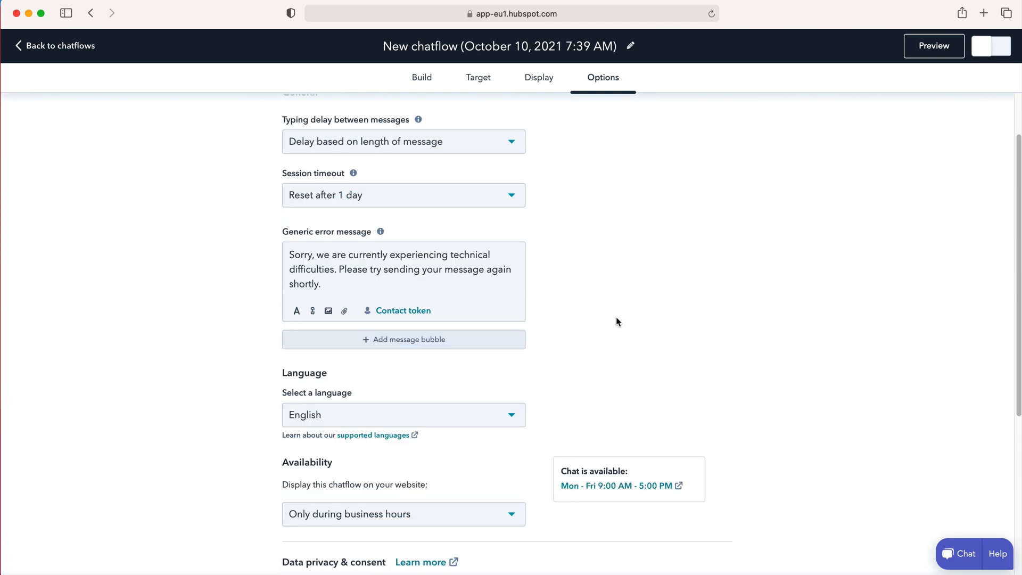
mouse_move(277, 137)
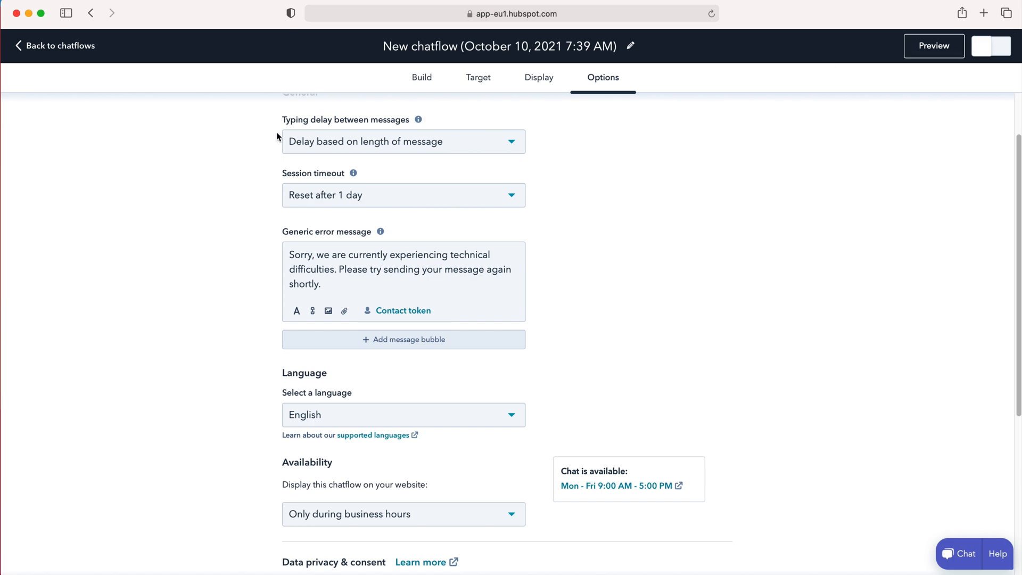
- Switch the chatflow on and bring up its website tracking code embed page in a new tab
click(998, 46)
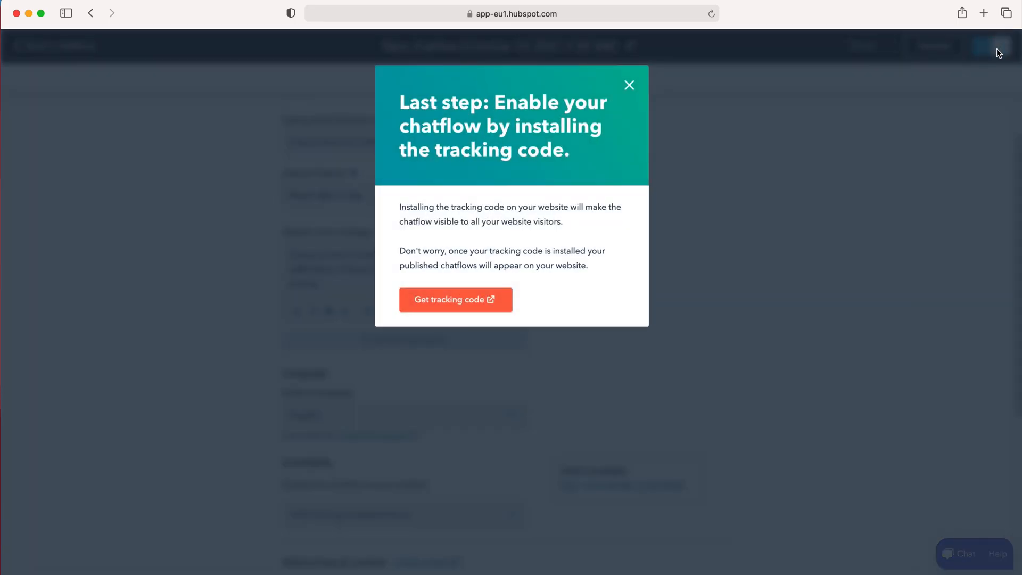
mouse_move(878, 49)
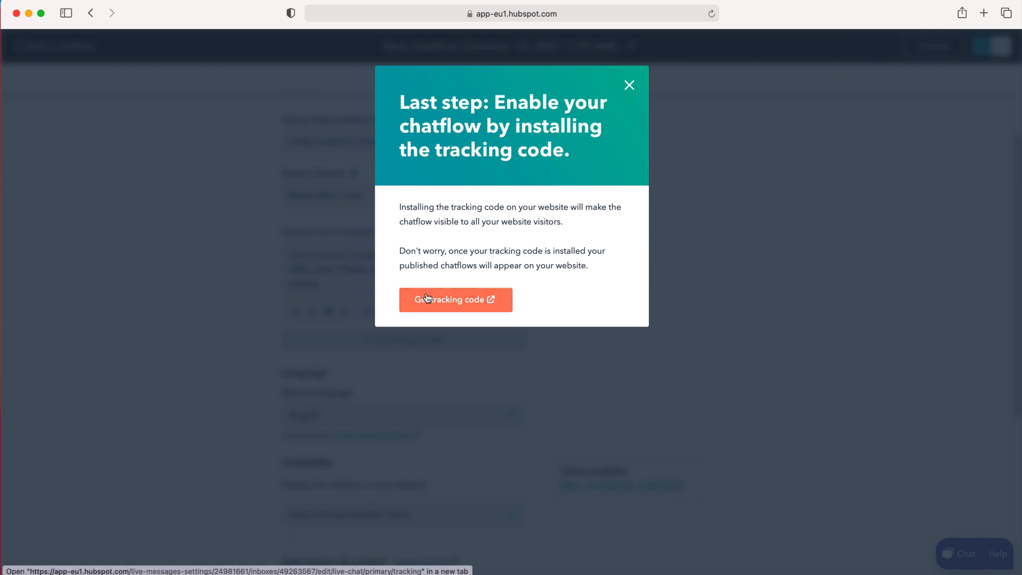
mouse_move(459, 306)
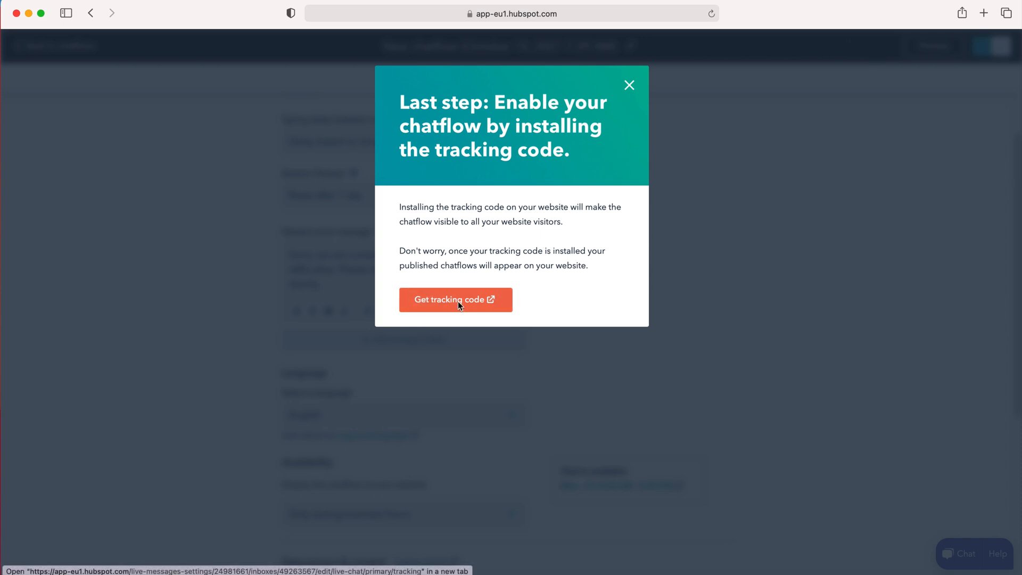
click(456, 300)
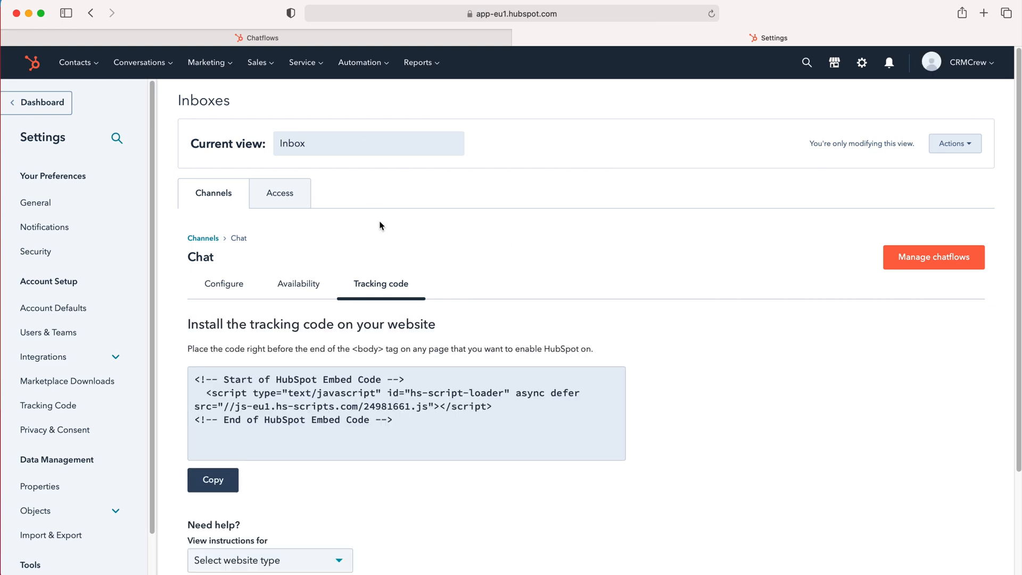
scroll(down, 3)
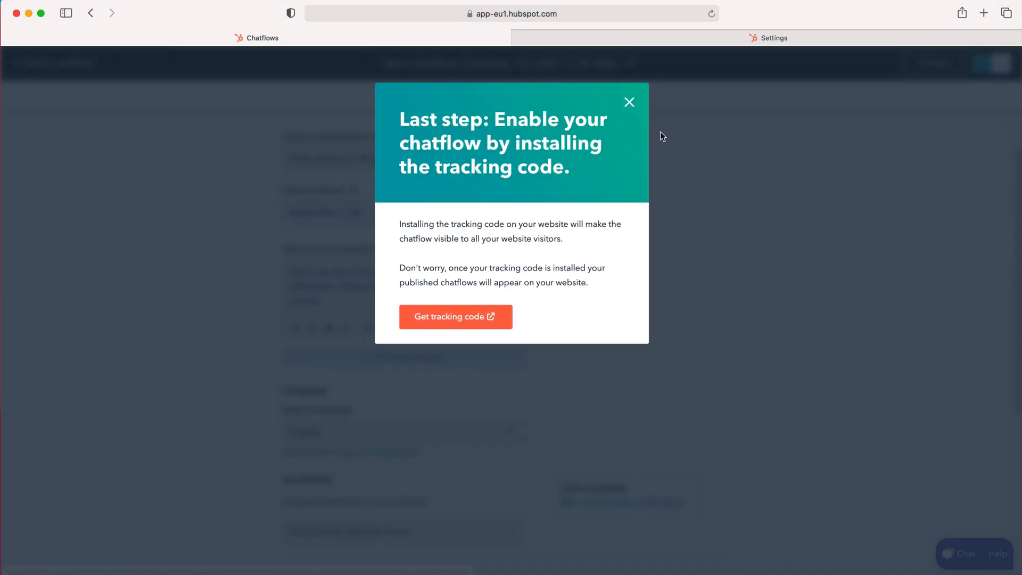
- Dismiss the tracking-code notice, confirm the chatflow is on in the list, and reopen it in Build
click(629, 101)
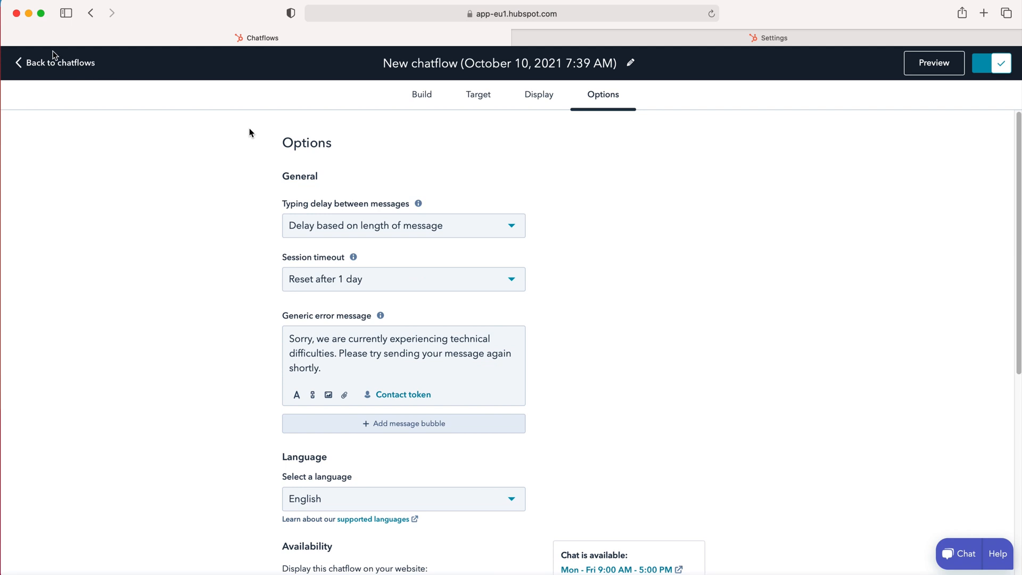
click(58, 62)
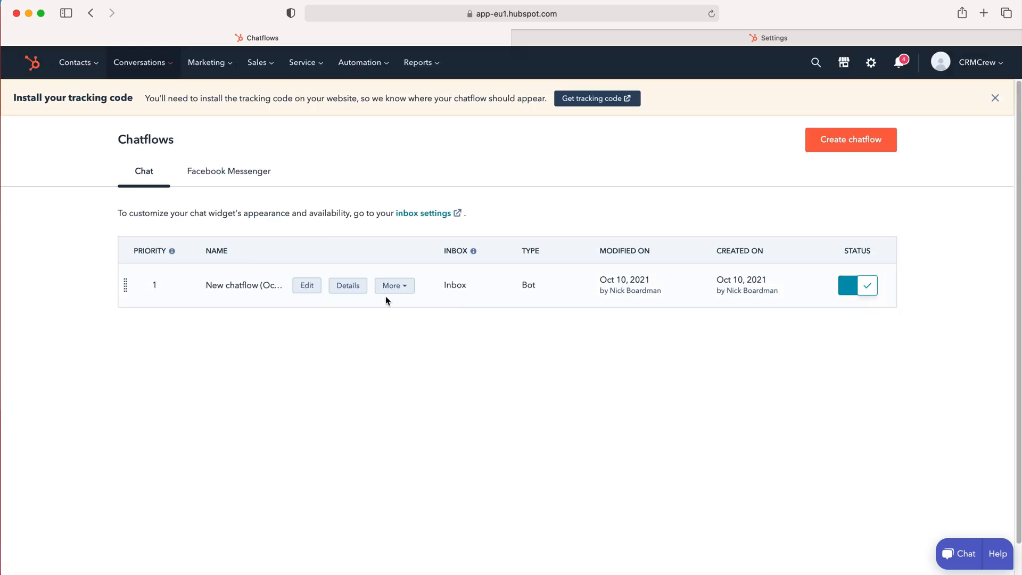
mouse_move(243, 459)
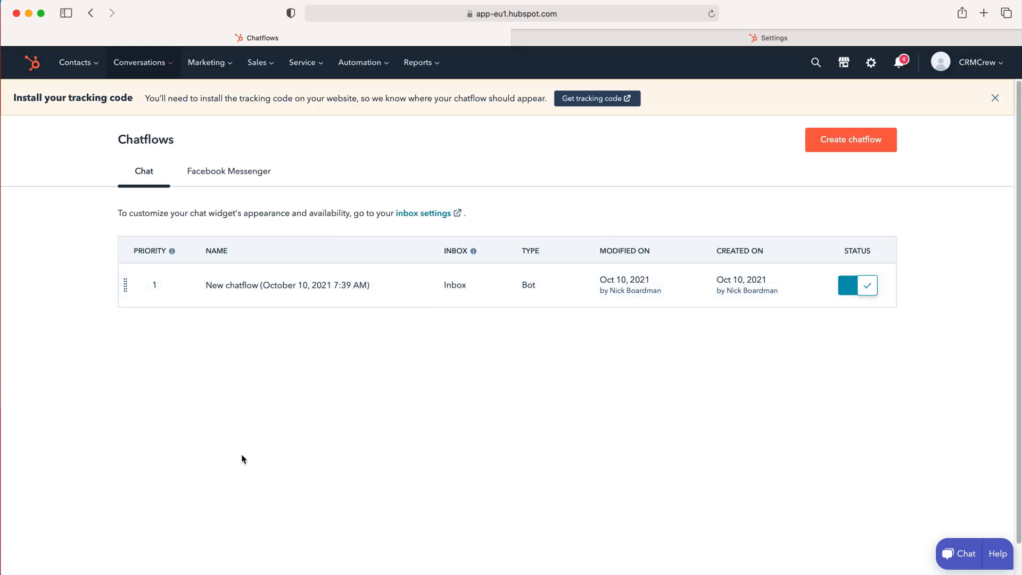
click(287, 285)
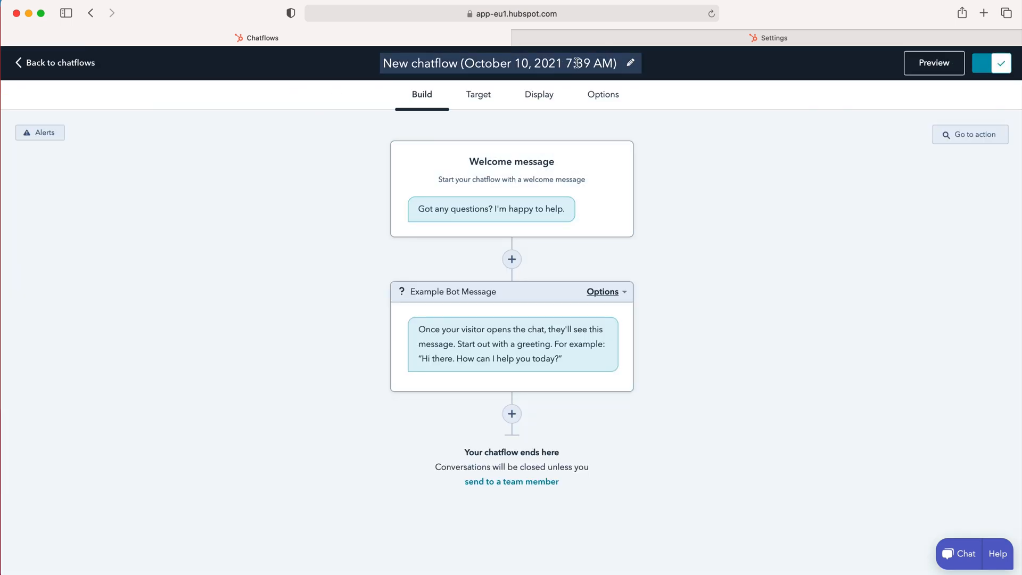
mouse_move(629, 65)
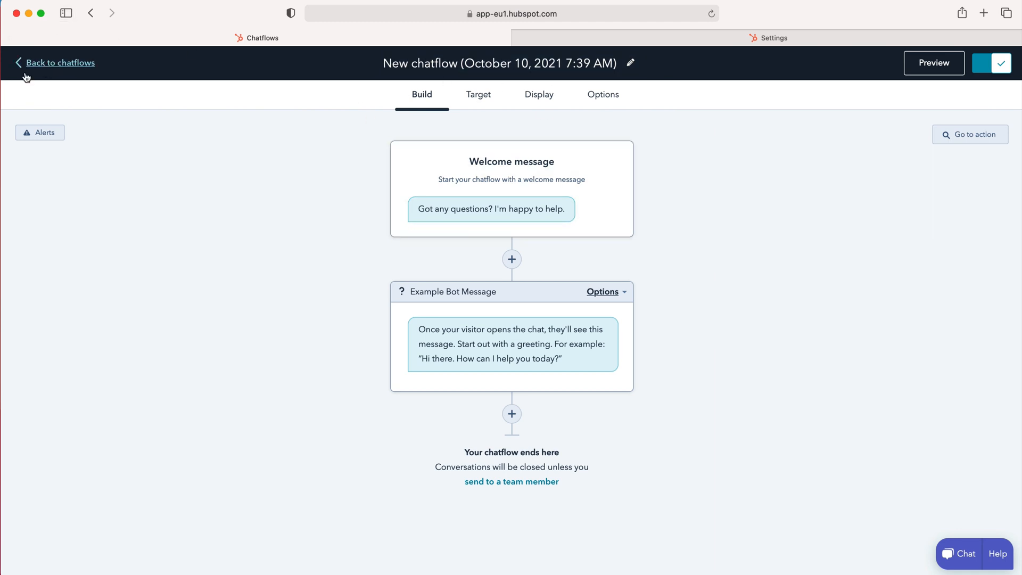
- Return to the Chatflows list and show the More menu with Clone and Delete for the new chatflow
click(55, 63)
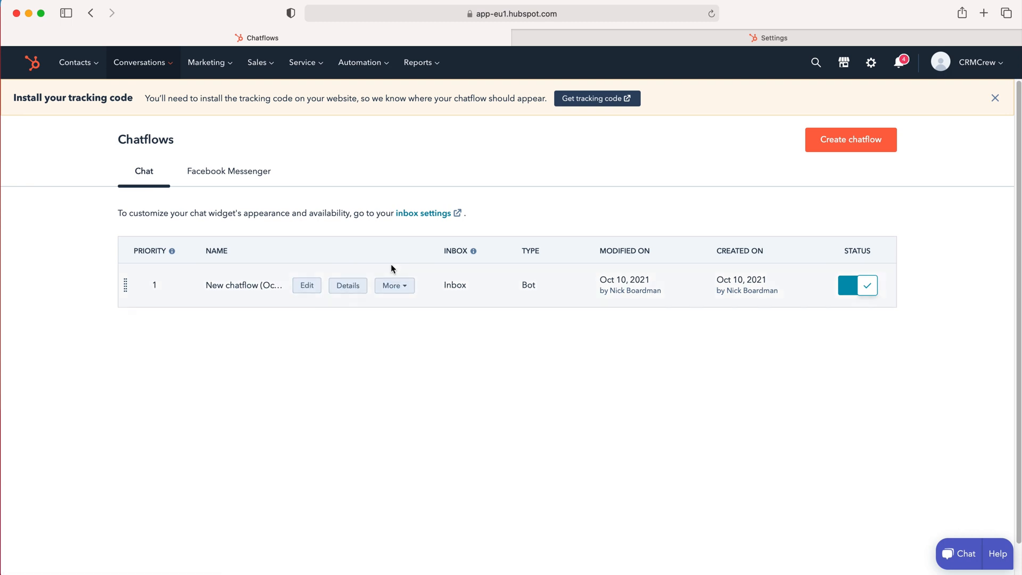
mouse_move(354, 289)
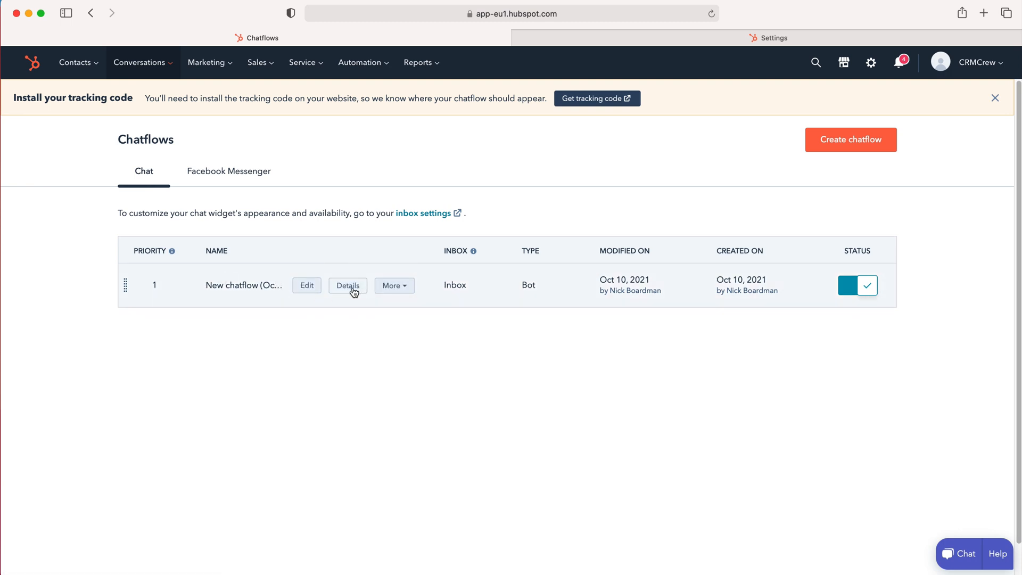
click(395, 286)
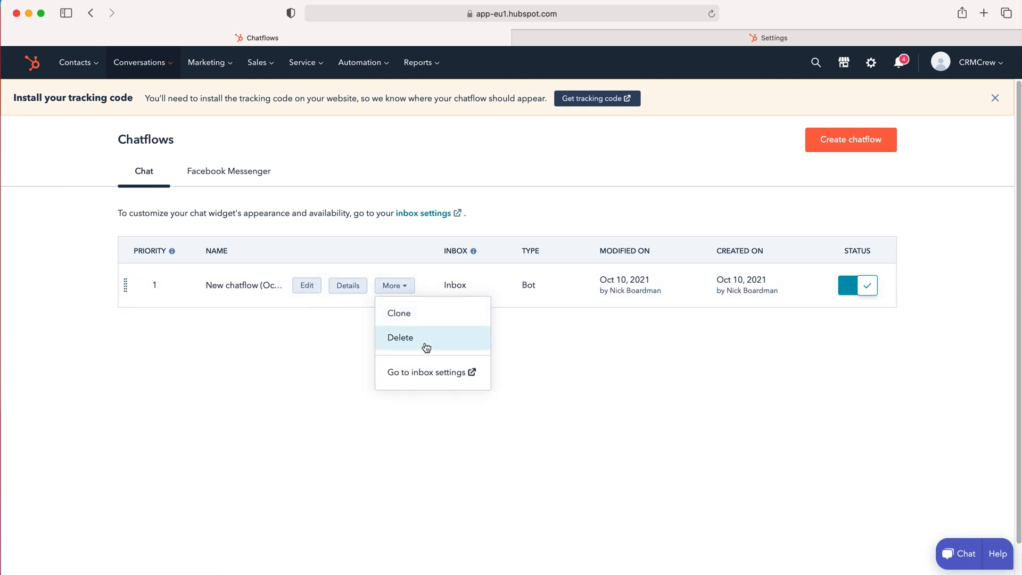